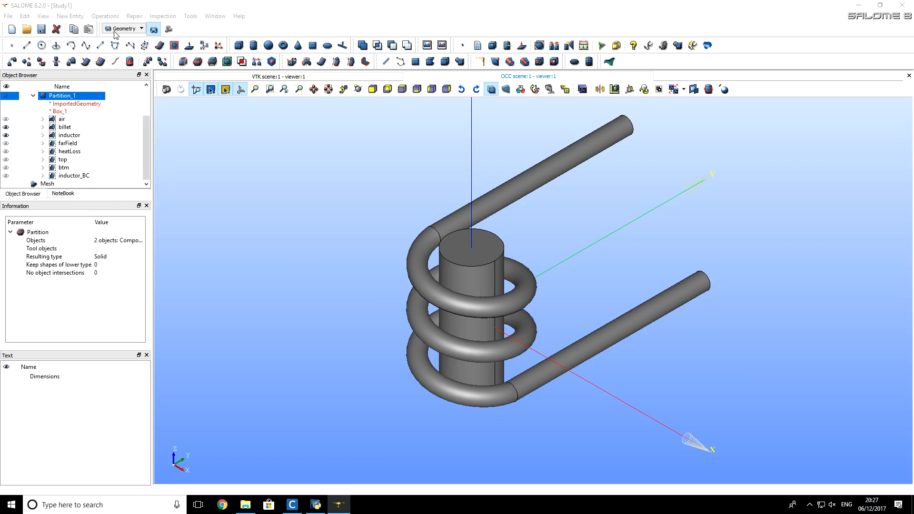
Step: Switch SALOME from the Geometry module to the Mesh module
{"action": "left_click", "coordinate": [123, 27]}
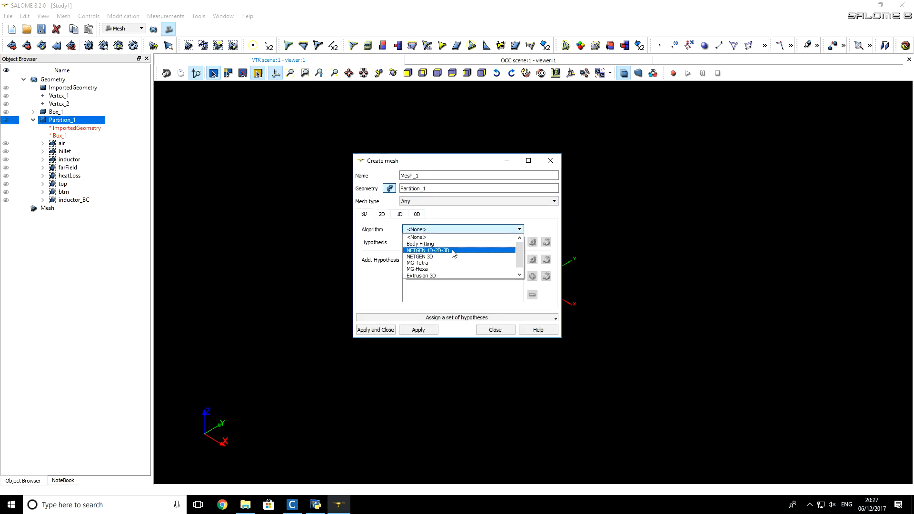
{"action": "mouse_move", "coordinate": [466, 251]}
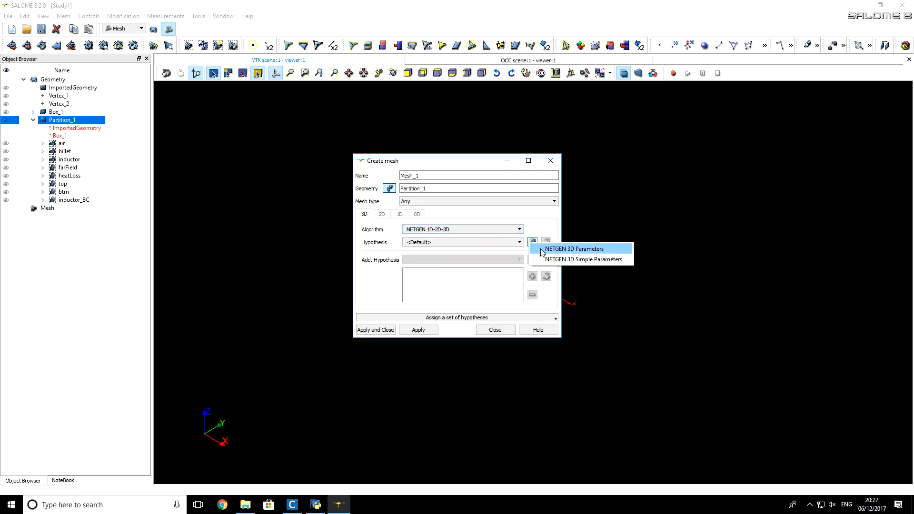
Step: Create a NETGEN 3D Parameters hypothesis with max size 50 and min size 0
{"action": "left_click", "coordinate": [575, 249]}
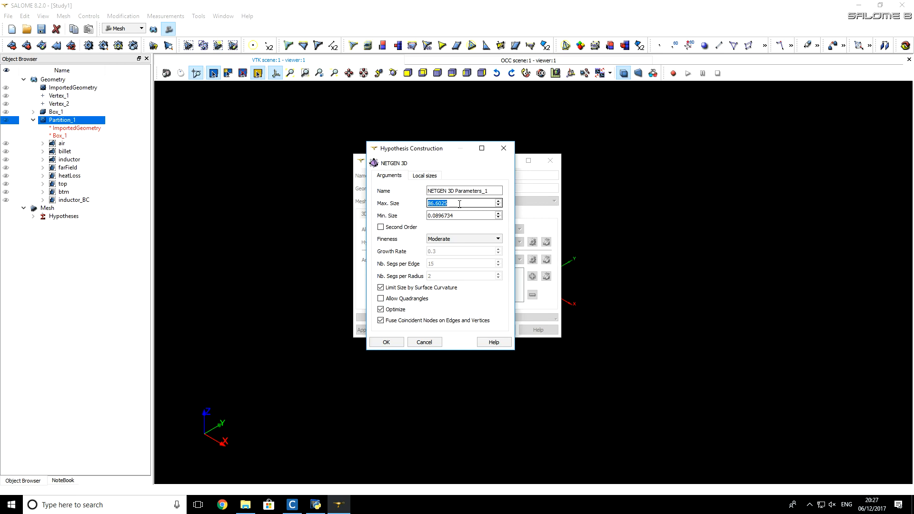
{"action": "type", "text": "50"}
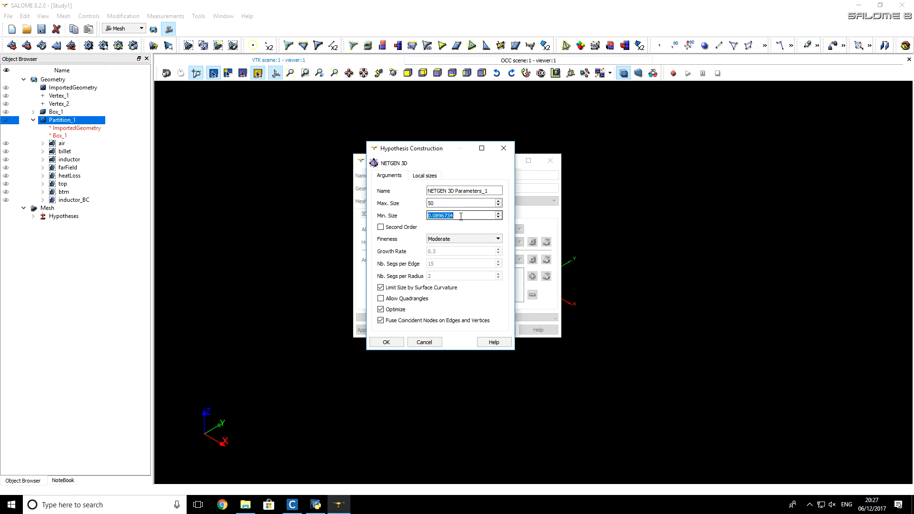
{"action": "type", "text": "0"}
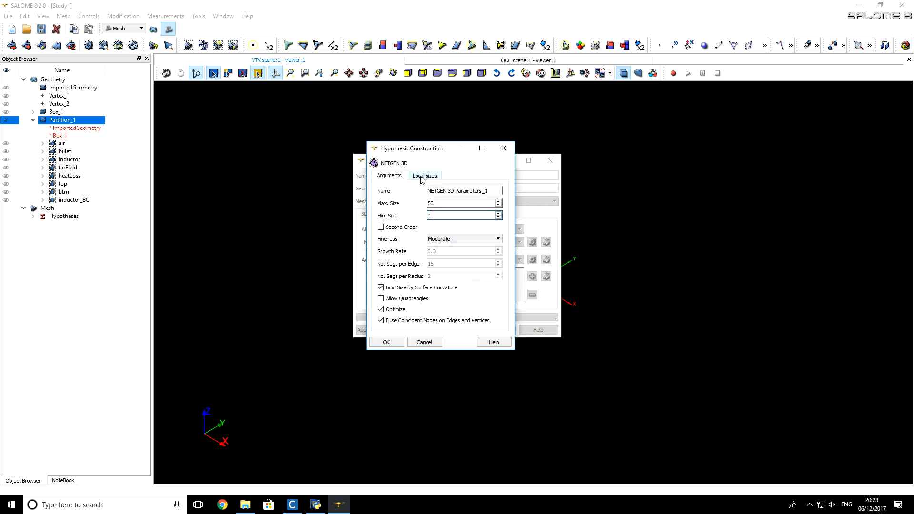
Step: Add a local size of 4 on face inductor_BC and confirm the hypothesis
{"action": "left_click", "coordinate": [425, 176]}
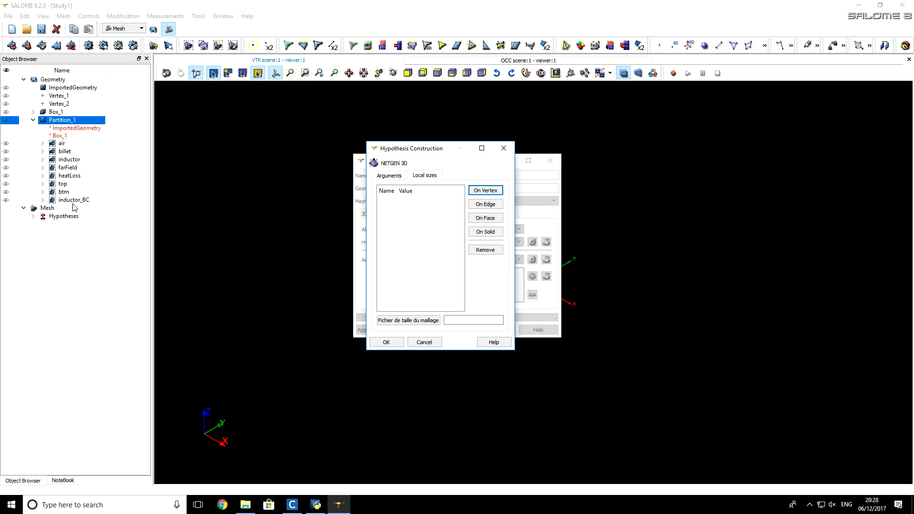
{"action": "mouse_move", "coordinate": [89, 201]}
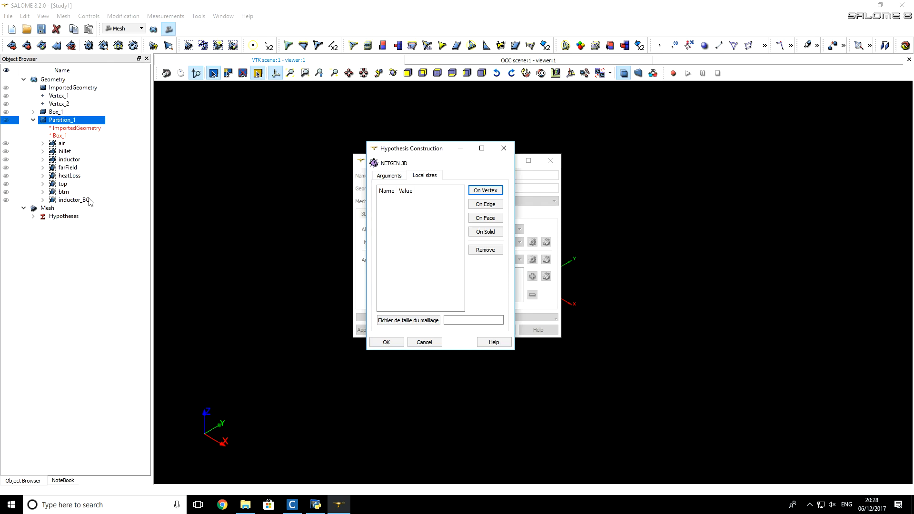
{"action": "mouse_move", "coordinate": [84, 201]}
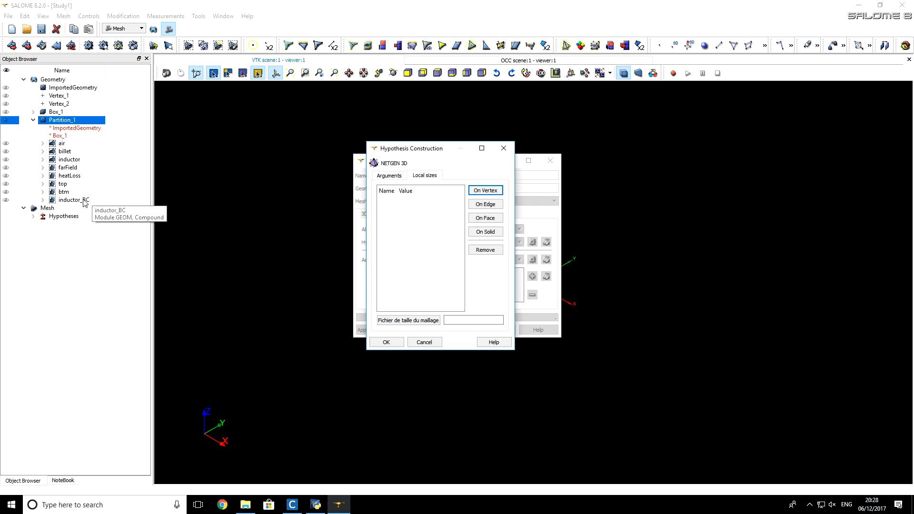
{"action": "left_click", "coordinate": [73, 200]}
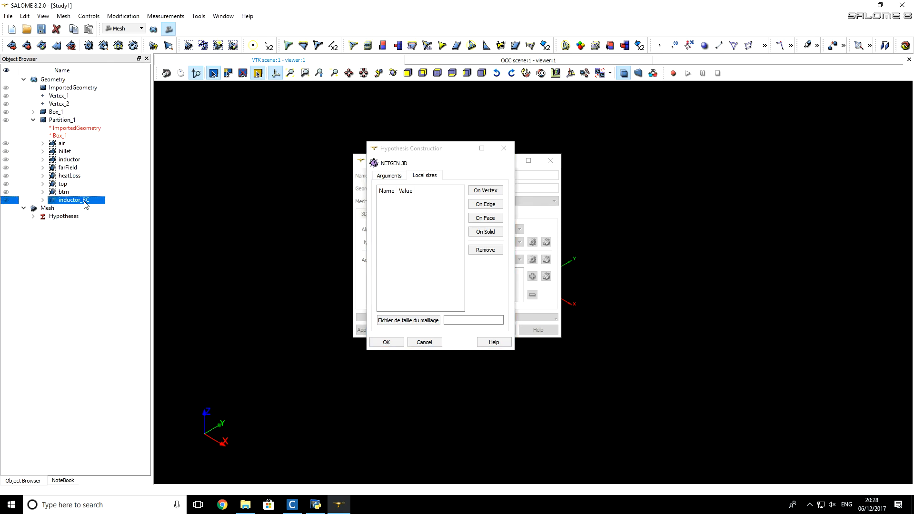
{"action": "mouse_move", "coordinate": [87, 203]}
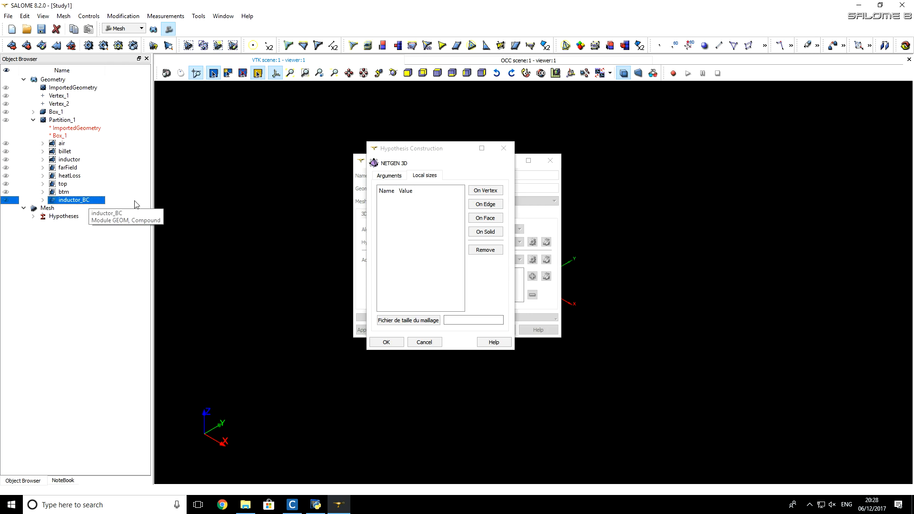
{"action": "left_click", "coordinate": [485, 218]}
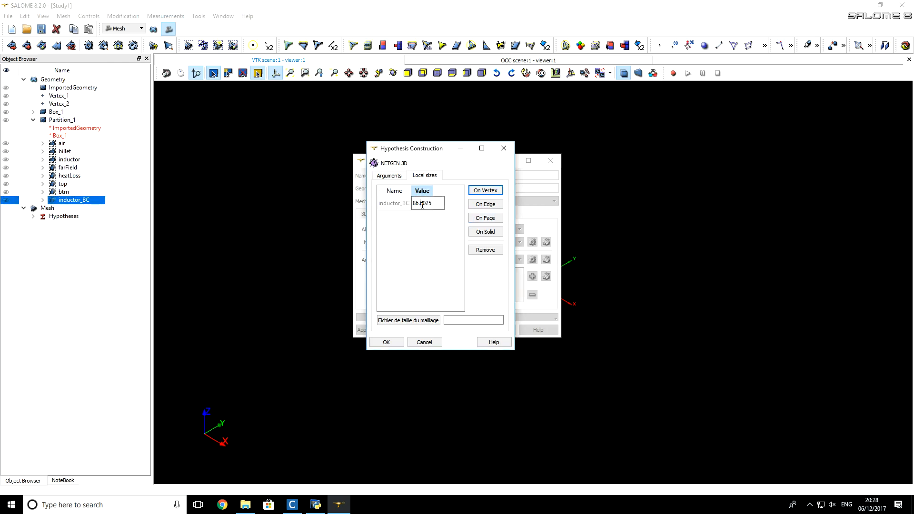
{"action": "type", "text": "4"}
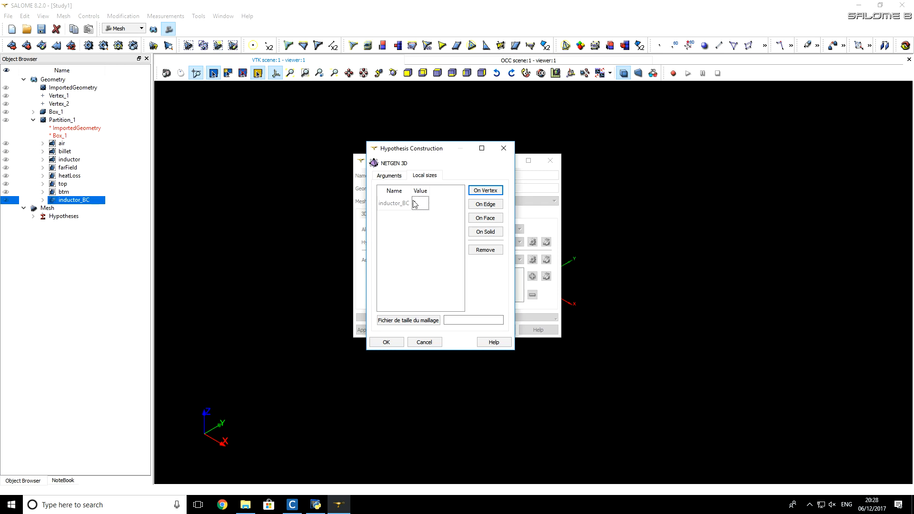
{"action": "type", "text": "4"}
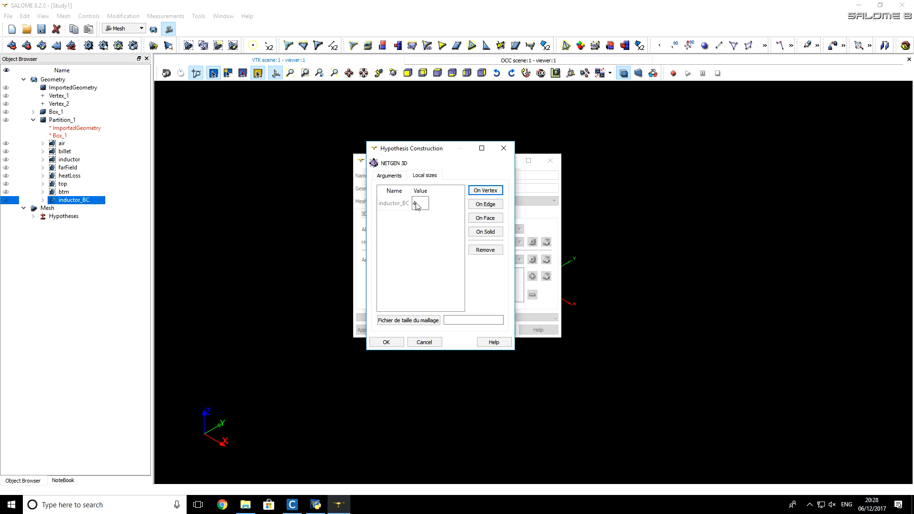
{"action": "left_click", "coordinate": [386, 341]}
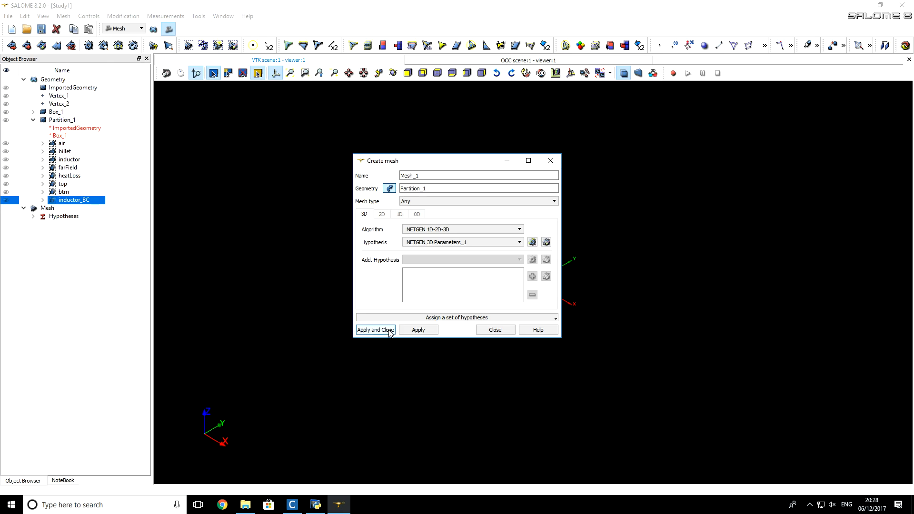
Step: Create Mesh_1 on Partition_1 with the NETGEN settings
{"action": "left_click", "coordinate": [376, 330]}
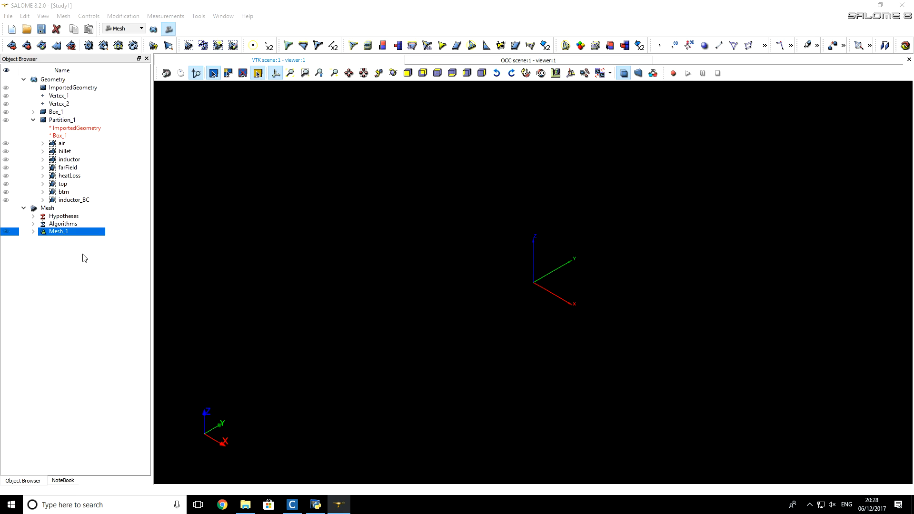
{"action": "mouse_move", "coordinate": [64, 237]}
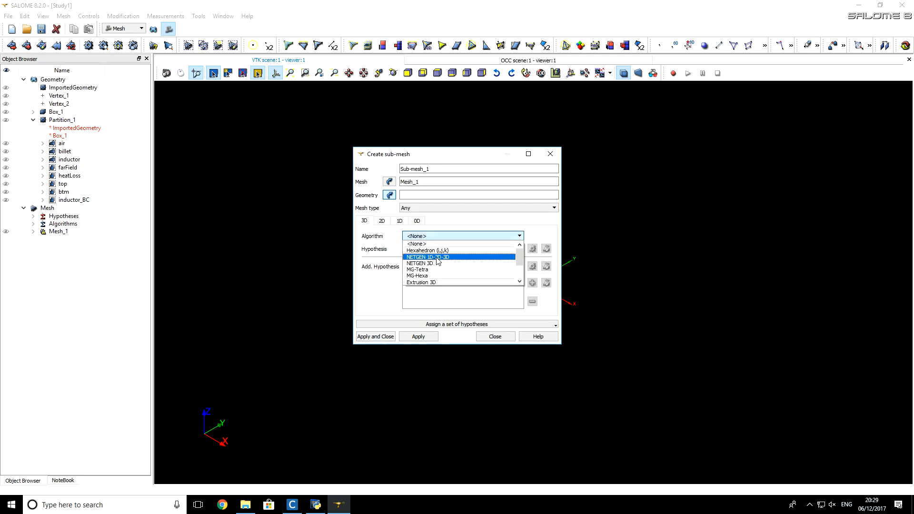
Step: Choose NETGEN 1D-2D-3D for the sub-mesh and start NETGEN 3D Parameters_2 with max size 8, min size 0
{"action": "left_click", "coordinate": [427, 257]}
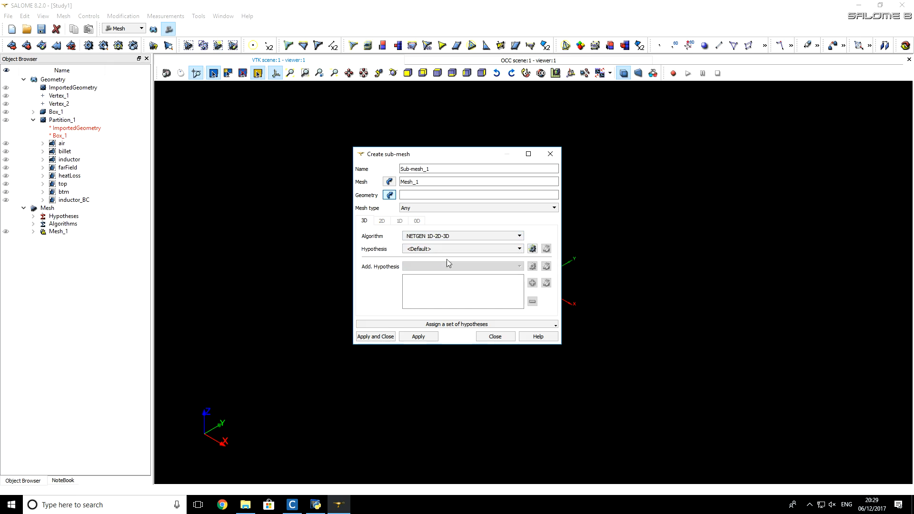
{"action": "left_click", "coordinate": [531, 249]}
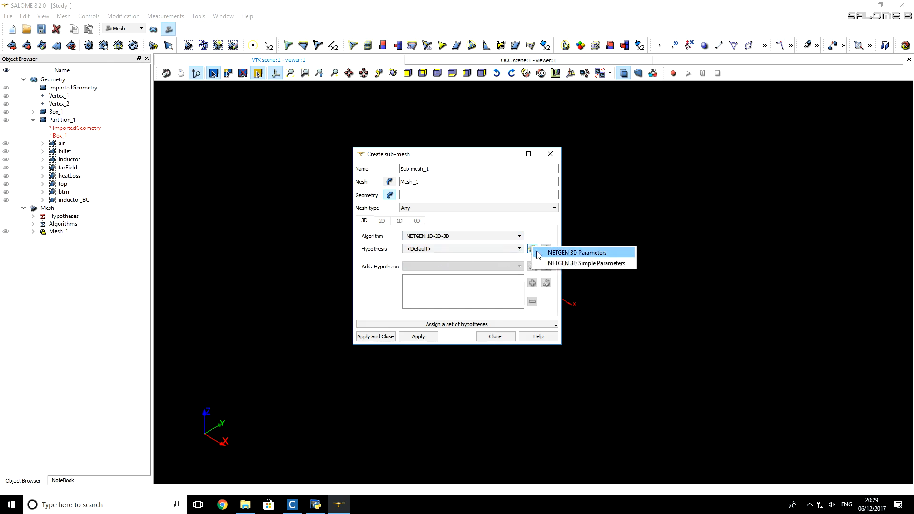
{"action": "left_click", "coordinate": [577, 252]}
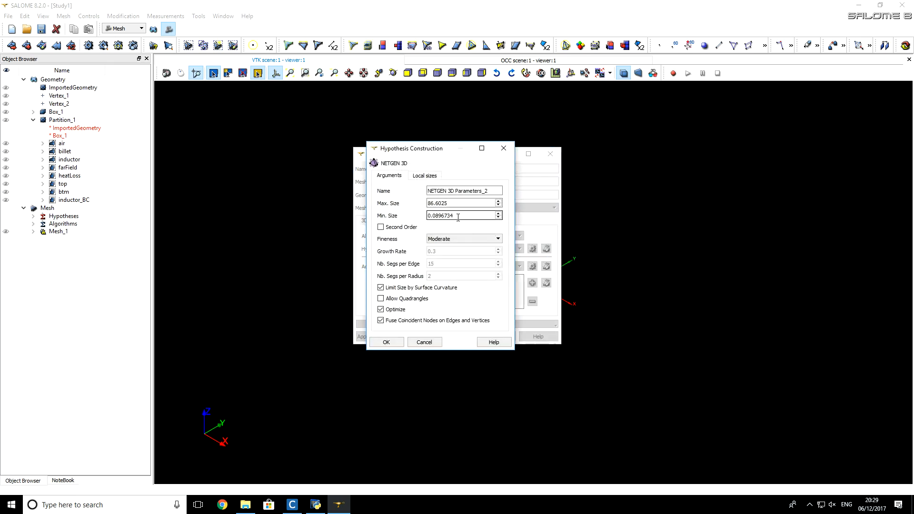
{"action": "triple_click", "coordinate": [461, 203]}
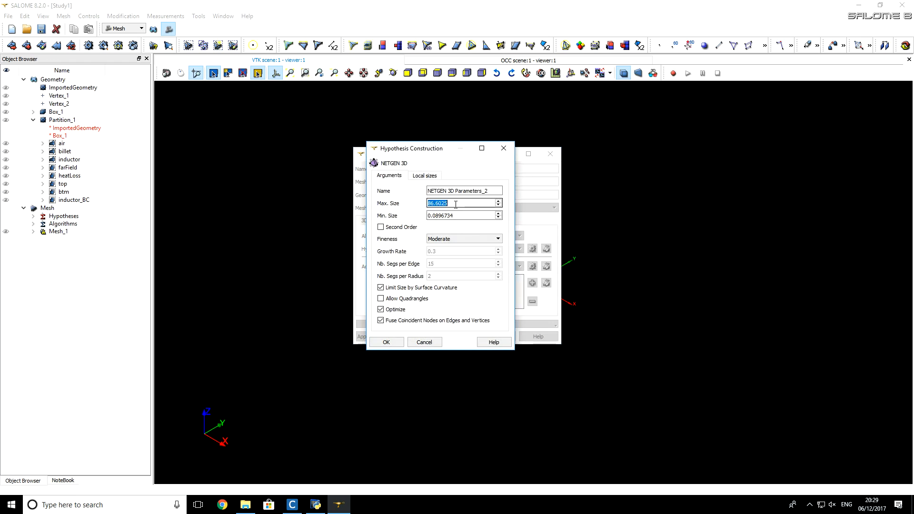
{"action": "type", "text": "8"}
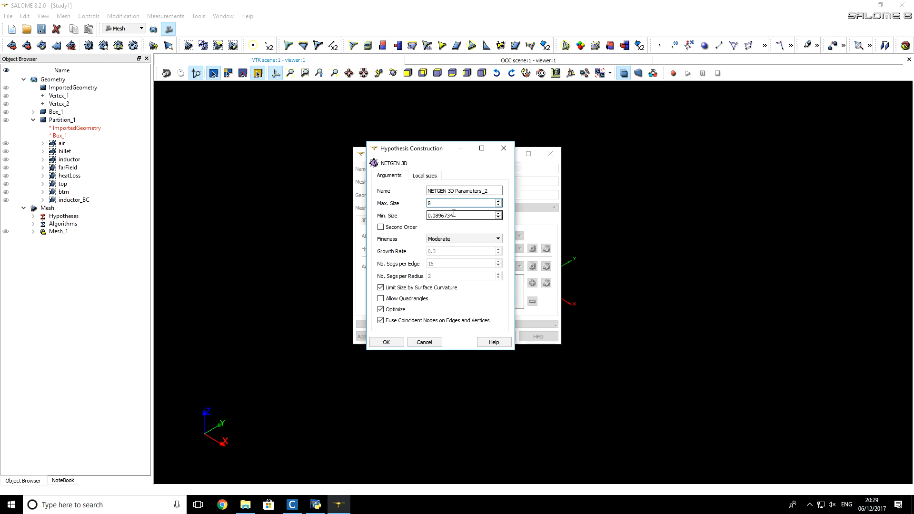
{"action": "triple_click", "coordinate": [446, 215]}
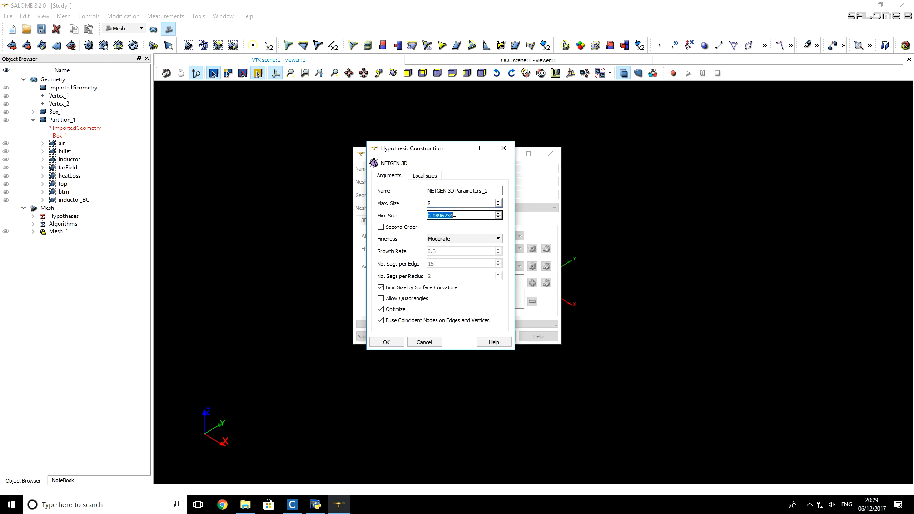
{"action": "type", "text": "0"}
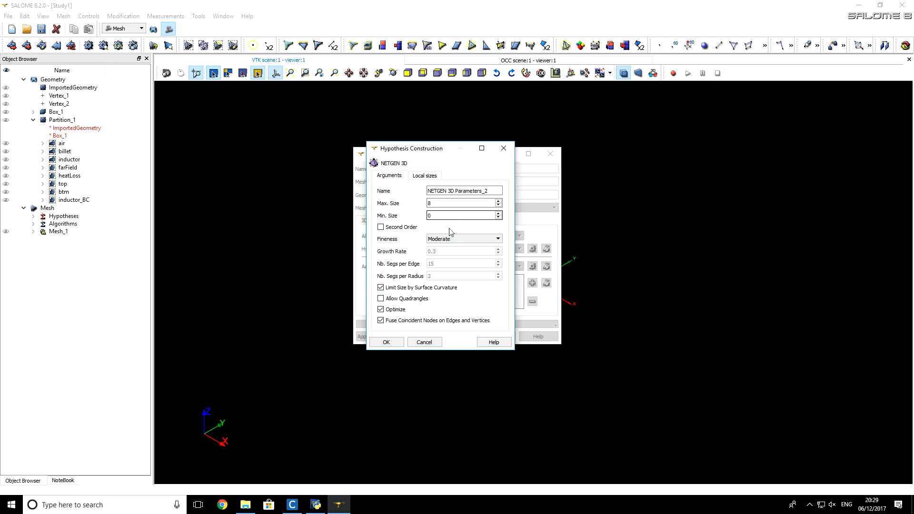
Step: Set fineness to Custom with 12 segments per radius and confirm the hypothesis
{"action": "left_click", "coordinate": [461, 215]}
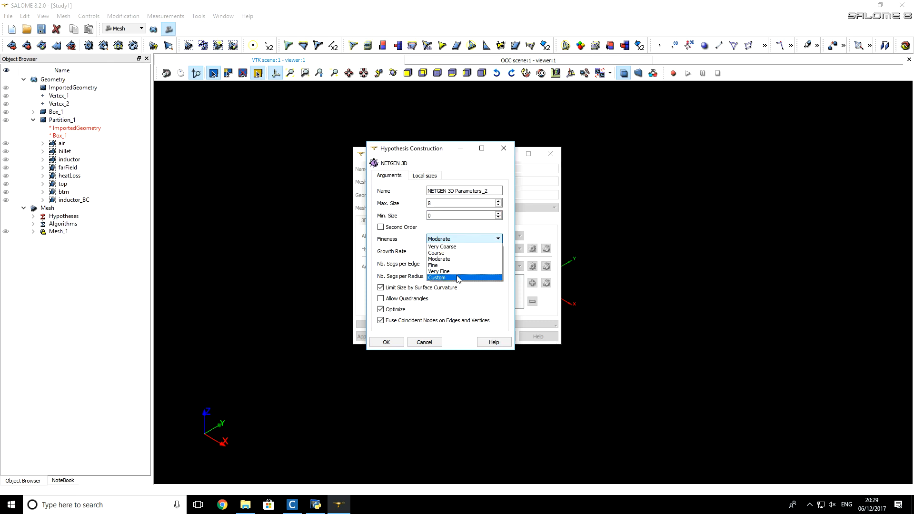
{"action": "left_click", "coordinate": [437, 277]}
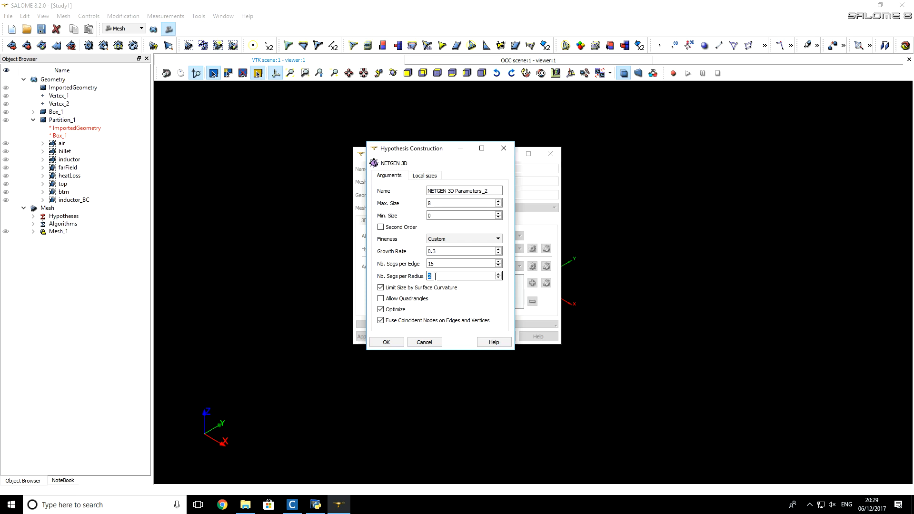
{"action": "type", "text": "12"}
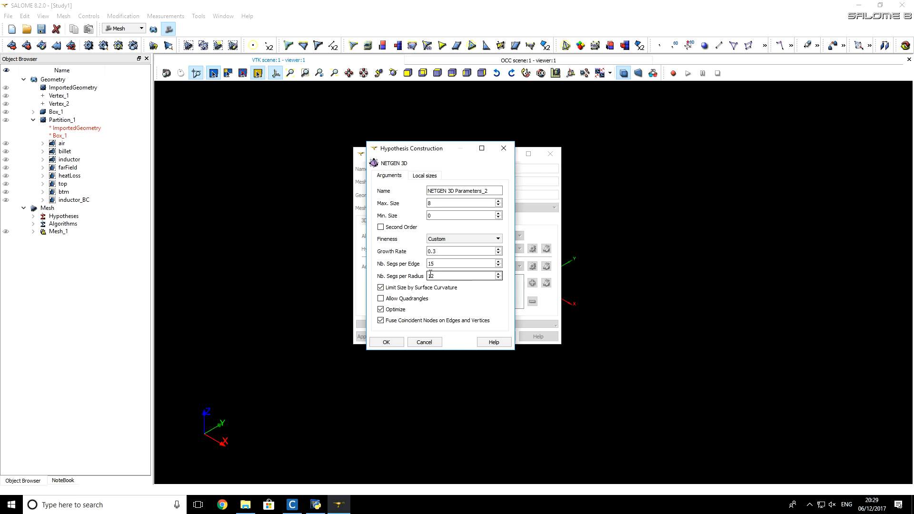
{"action": "left_click", "coordinate": [386, 342]}
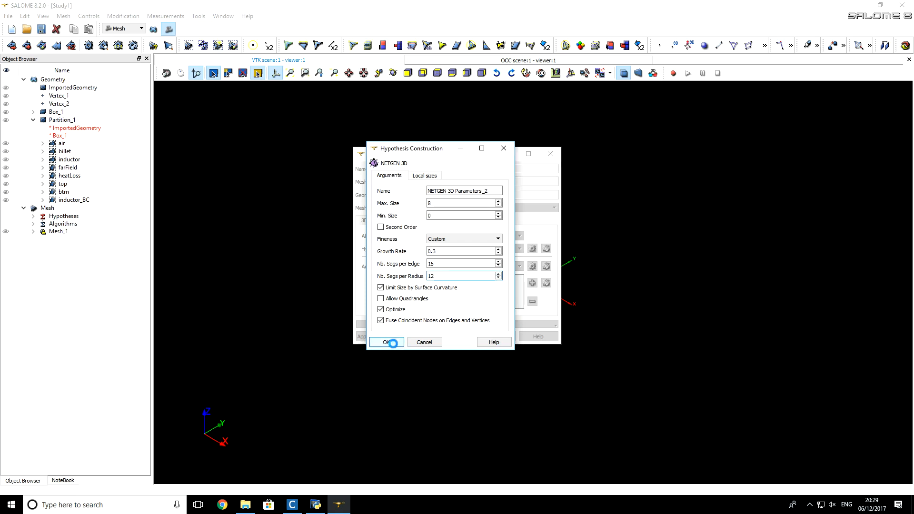
{"action": "left_click", "coordinate": [384, 342]}
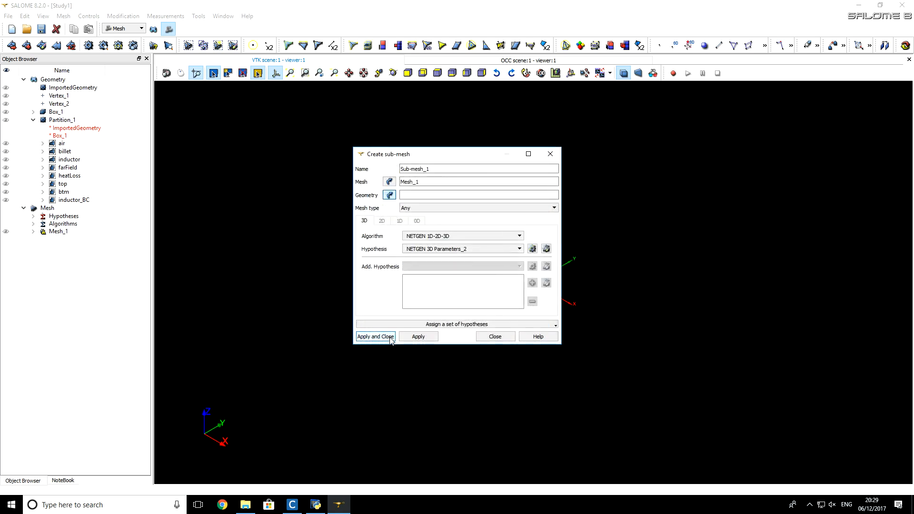
Step: Assign the billet solid as geometry and create Sub-mesh_1 under Mesh_1
{"action": "left_click", "coordinate": [375, 336]}
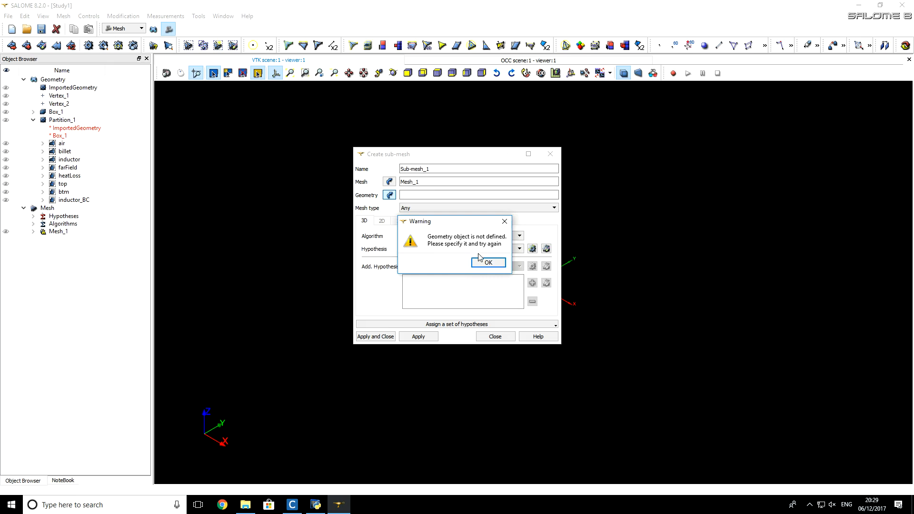
{"action": "mouse_move", "coordinate": [481, 271]}
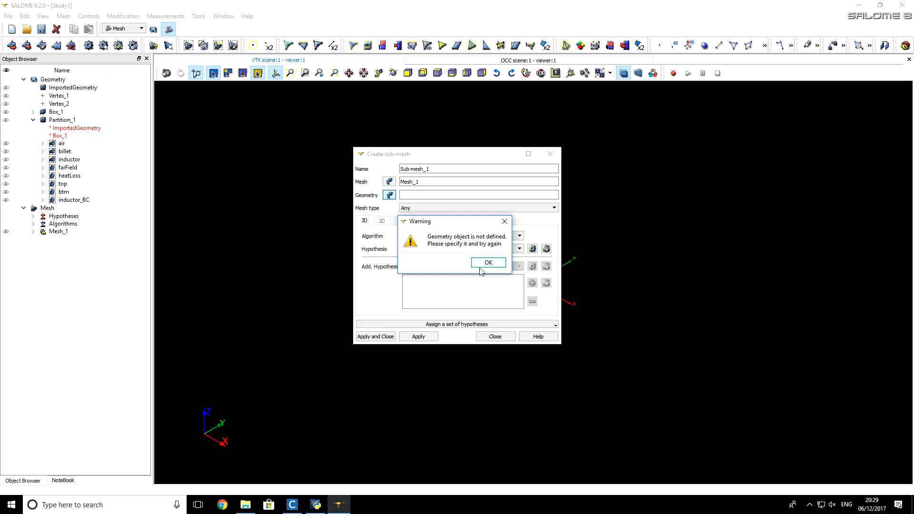
{"action": "left_click", "coordinate": [488, 263]}
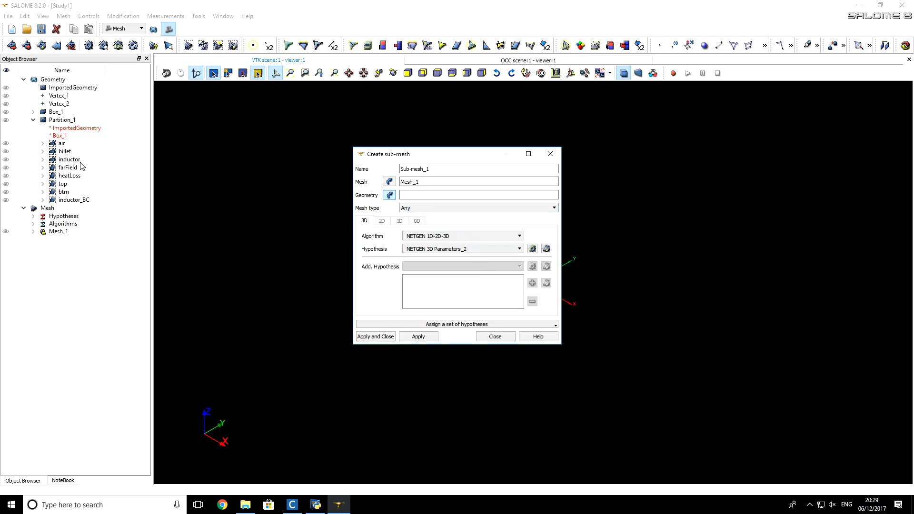
{"action": "left_click", "coordinate": [66, 151]}
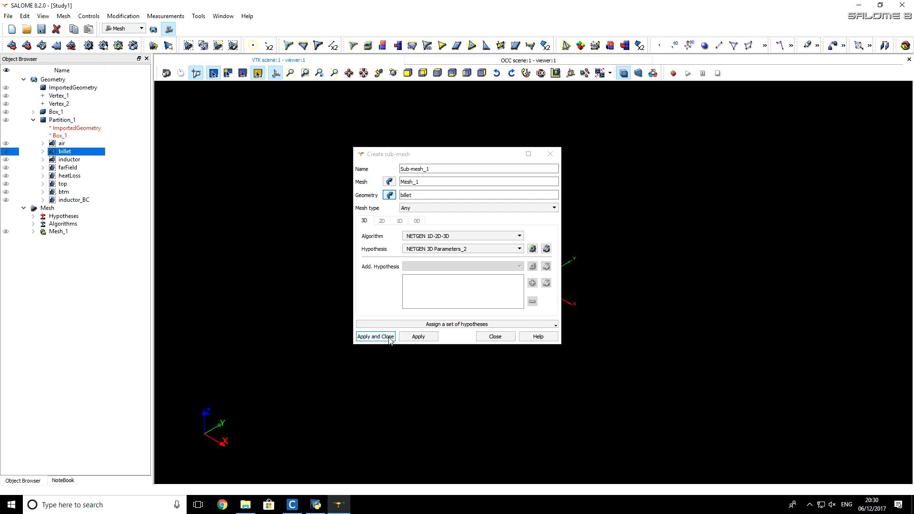
{"action": "left_click", "coordinate": [375, 336]}
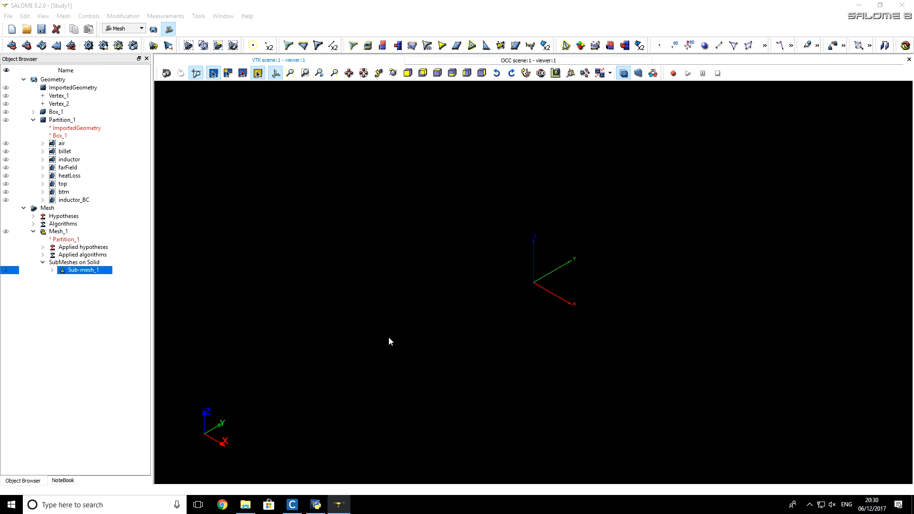
{"action": "mouse_move", "coordinate": [249, 323]}
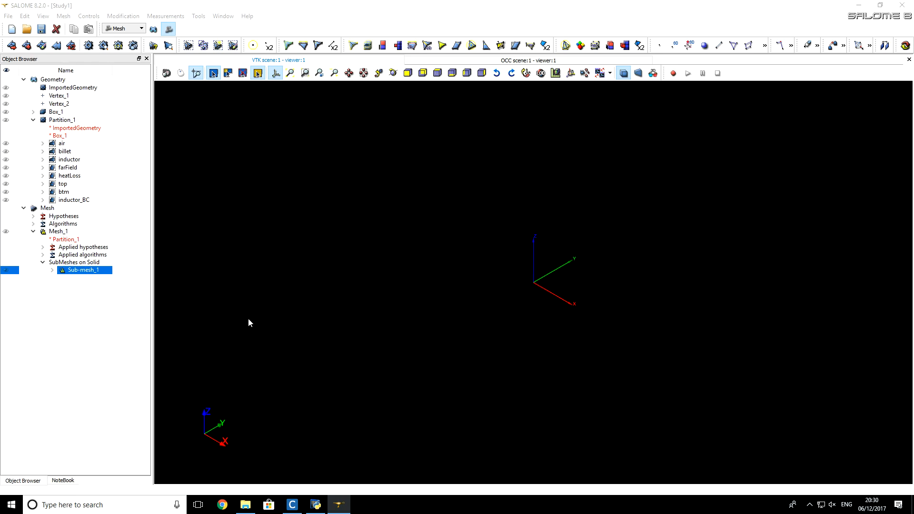
Step: Compute Sub-mesh_1, giving 9914 nodes and 40856 tetrahedra, and close the results
{"action": "right_click", "coordinate": [85, 270]}
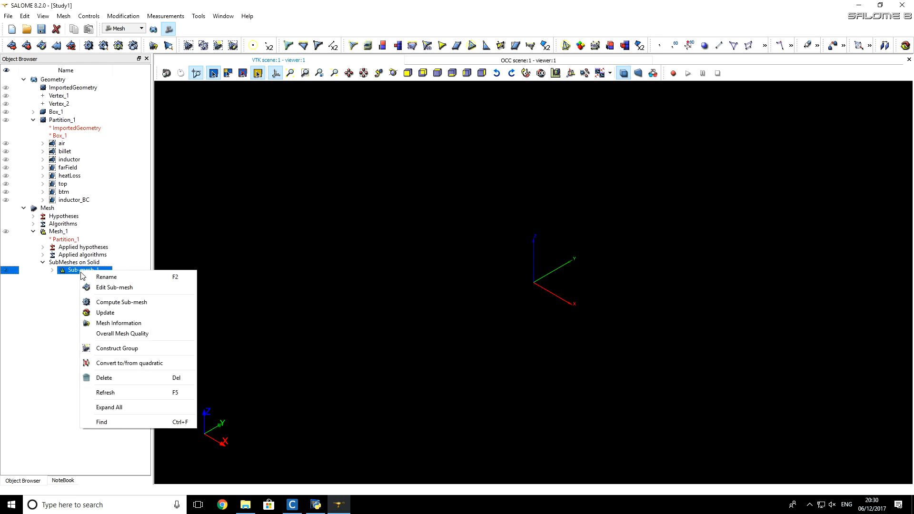
{"action": "mouse_move", "coordinate": [114, 287]}
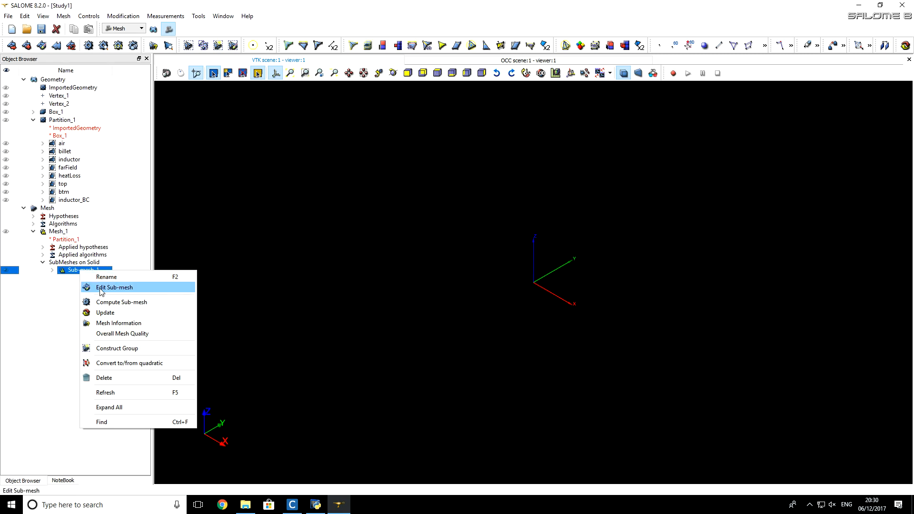
{"action": "mouse_move", "coordinate": [123, 303]}
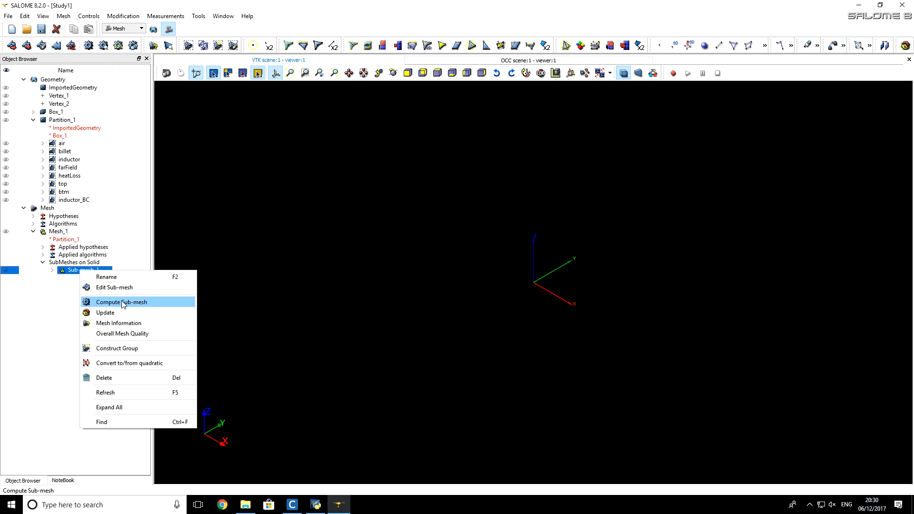
{"action": "left_click", "coordinate": [120, 302]}
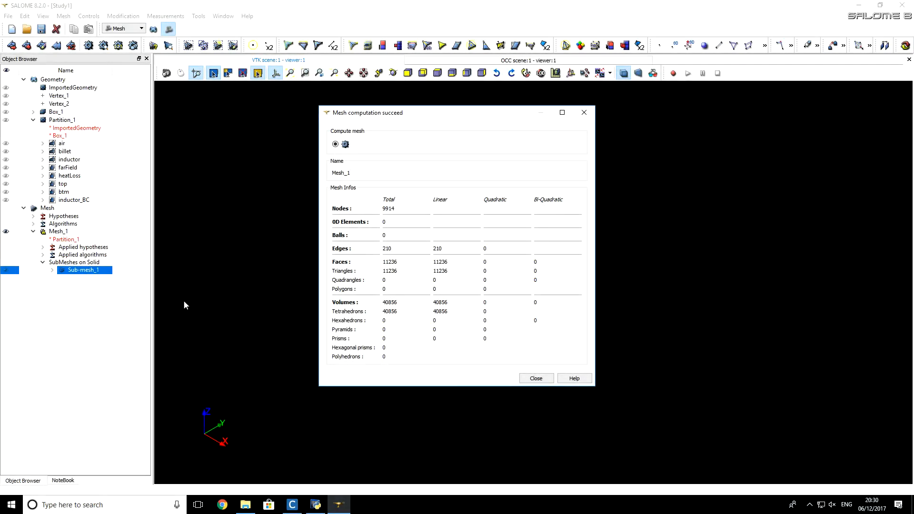
{"action": "mouse_move", "coordinate": [384, 309]}
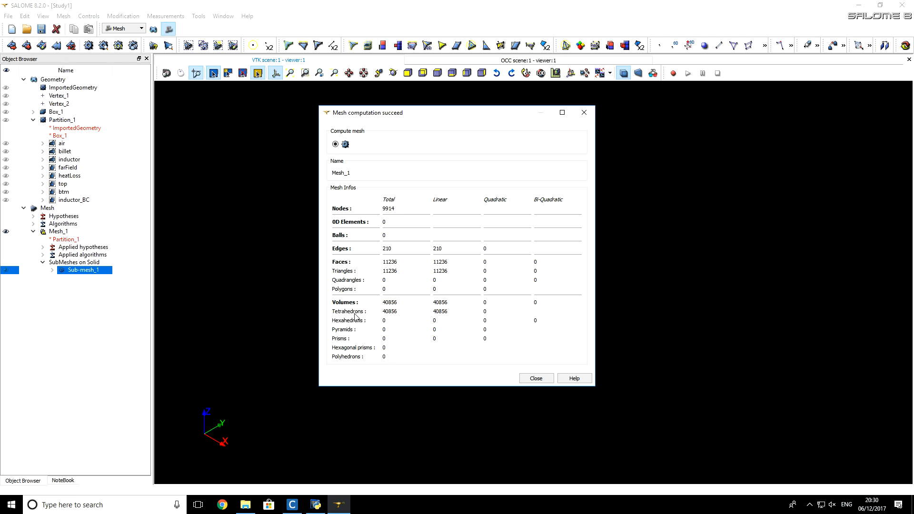
{"action": "mouse_move", "coordinate": [357, 328]}
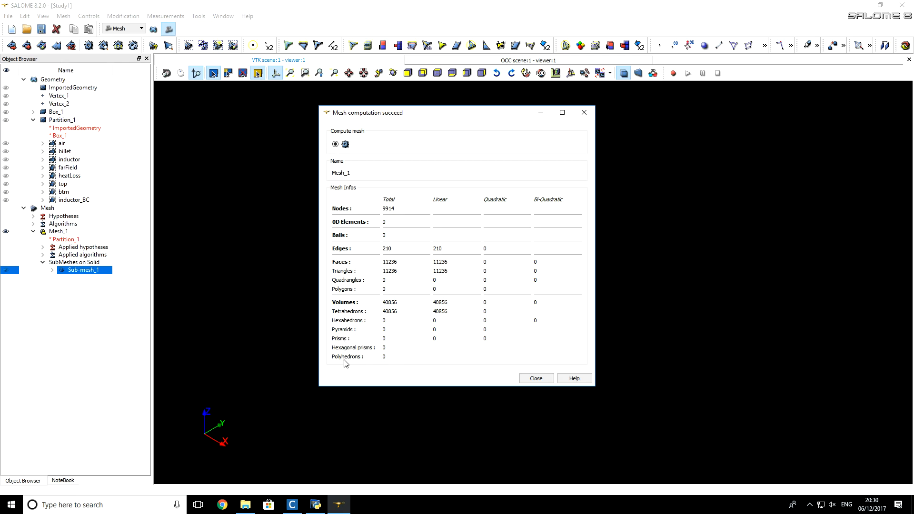
{"action": "left_click", "coordinate": [535, 378]}
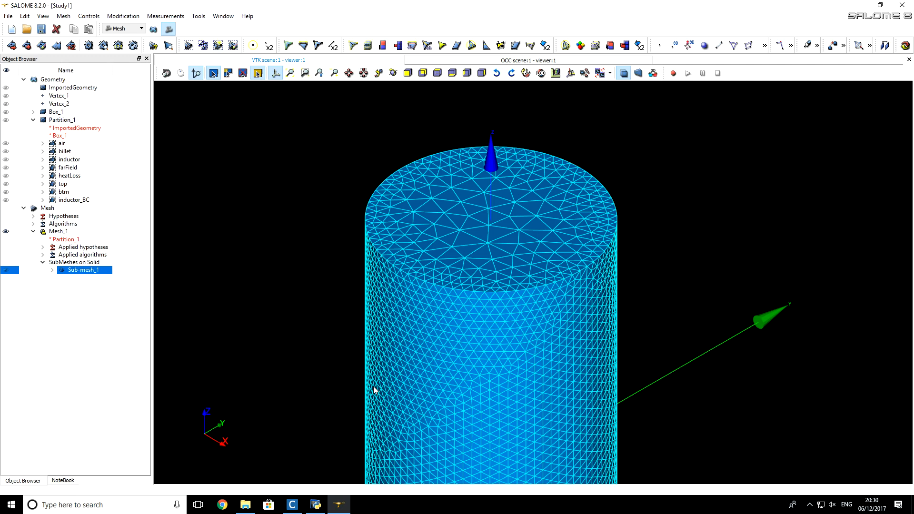
{"action": "mouse_move", "coordinate": [495, 212]}
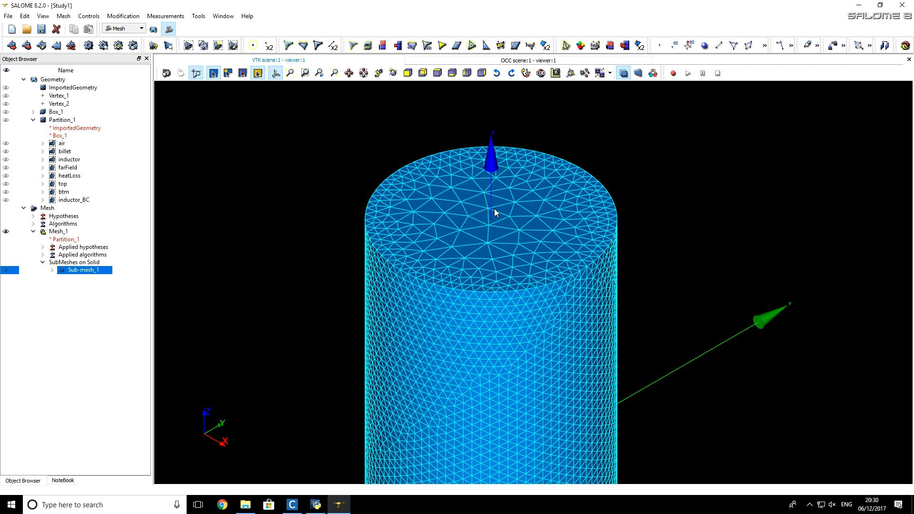
{"action": "mouse_move", "coordinate": [459, 228]}
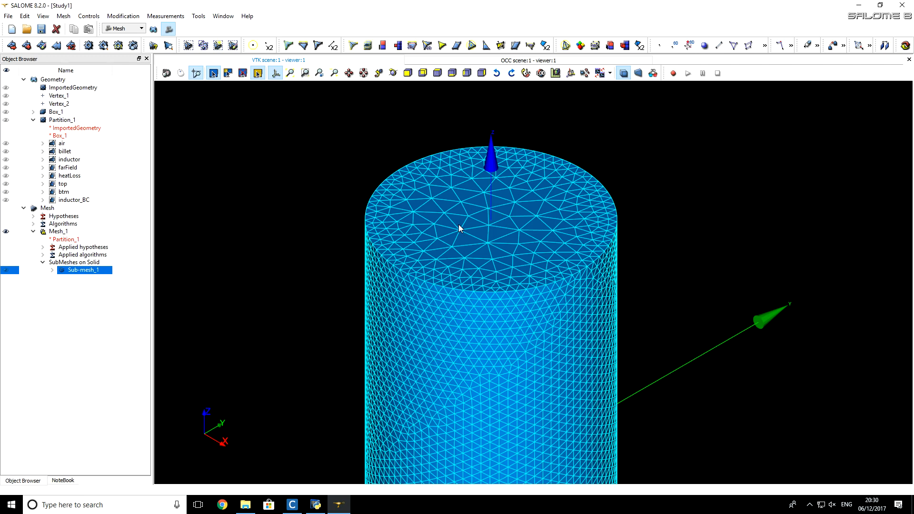
Step: Select Mesh_1 in the Object Browser and bring up its actions
{"action": "left_click", "coordinate": [58, 231]}
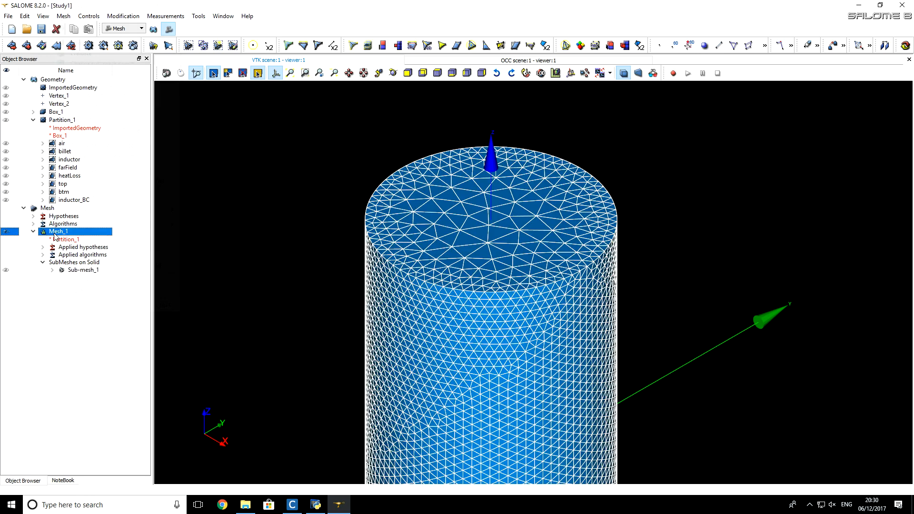
{"action": "right_click", "coordinate": [57, 232]}
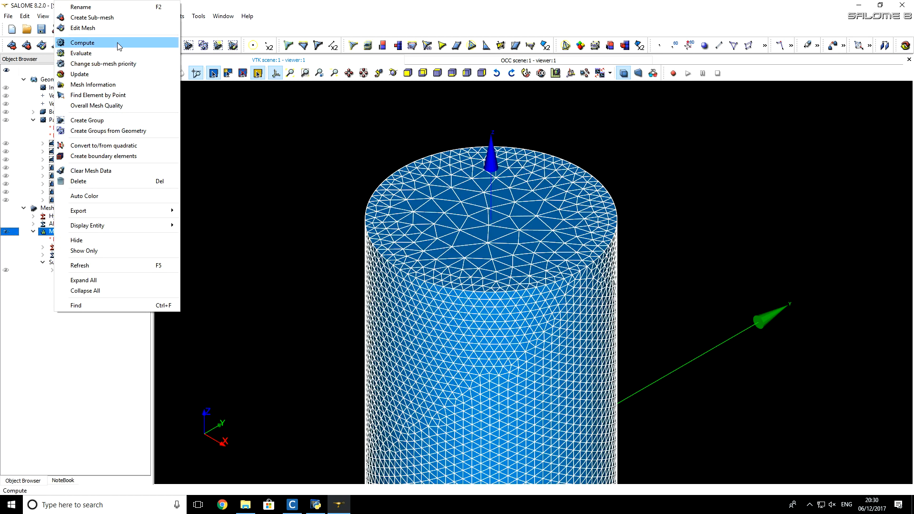
{"action": "mouse_move", "coordinate": [97, 105]}
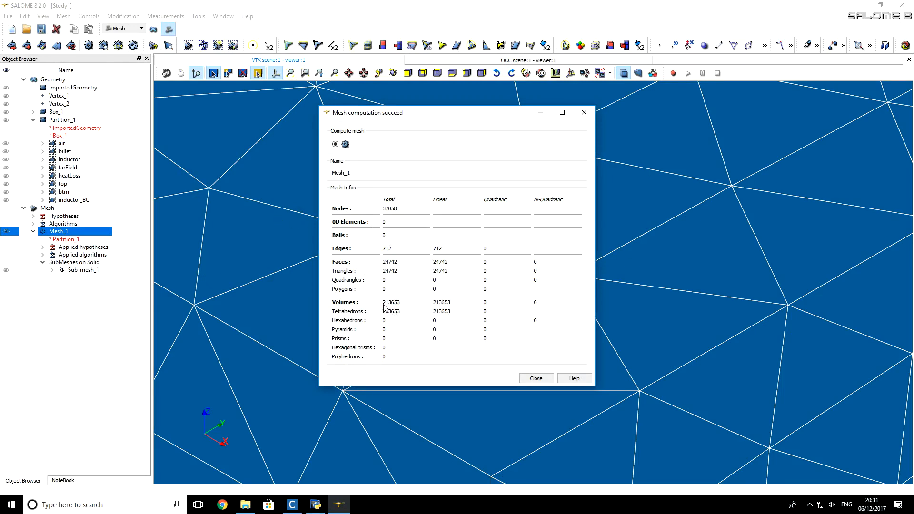
{"action": "mouse_move", "coordinate": [389, 308]}
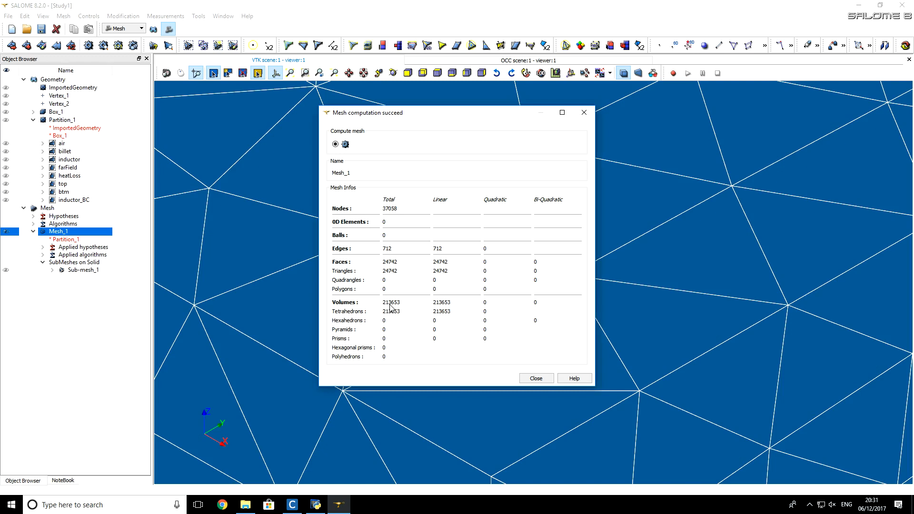
Step: Compute Mesh_1 (37058 nodes, 213653 tetrahedra), close the results and zoom in on the box
{"action": "left_click", "coordinate": [535, 378]}
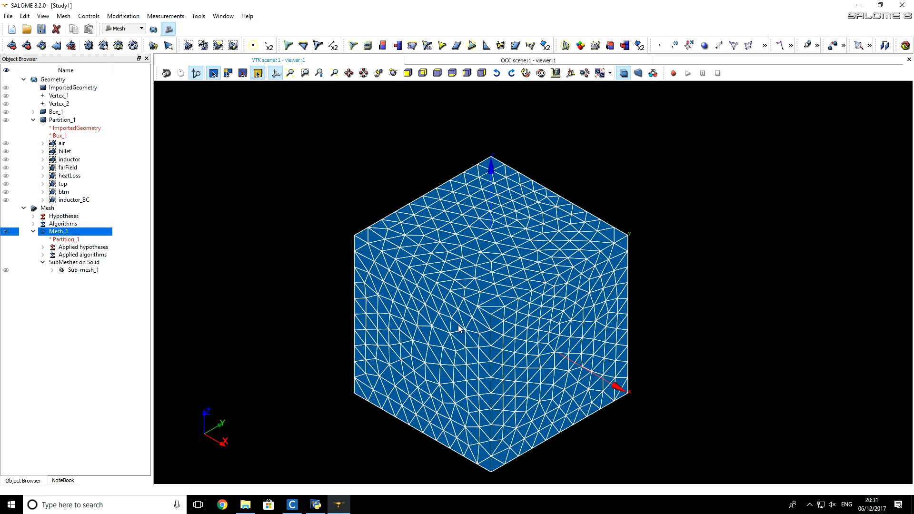
{"action": "scroll", "scroll_direction": "up", "scroll_amount": 3}
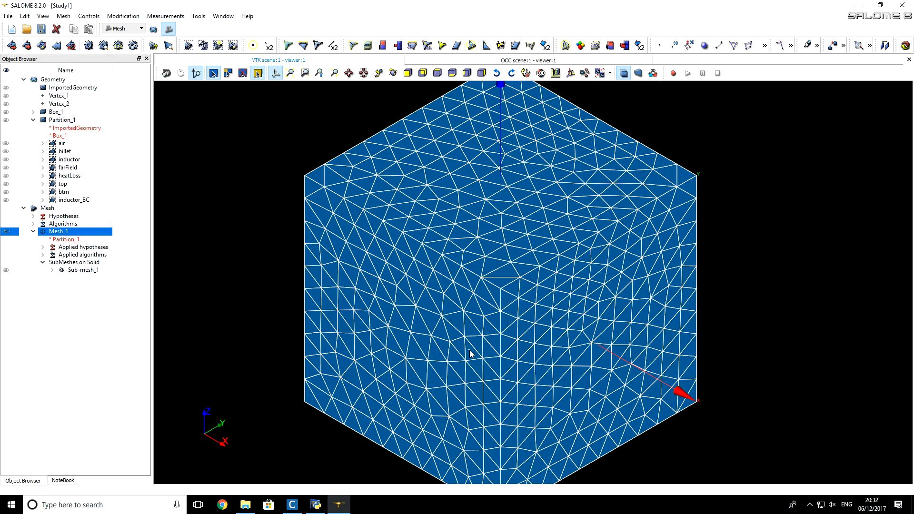
Step: Cut Mesh_1 with a new clipping plane of direction (0, 1, 0) to expose the interior
{"action": "right_click", "coordinate": [471, 354]}
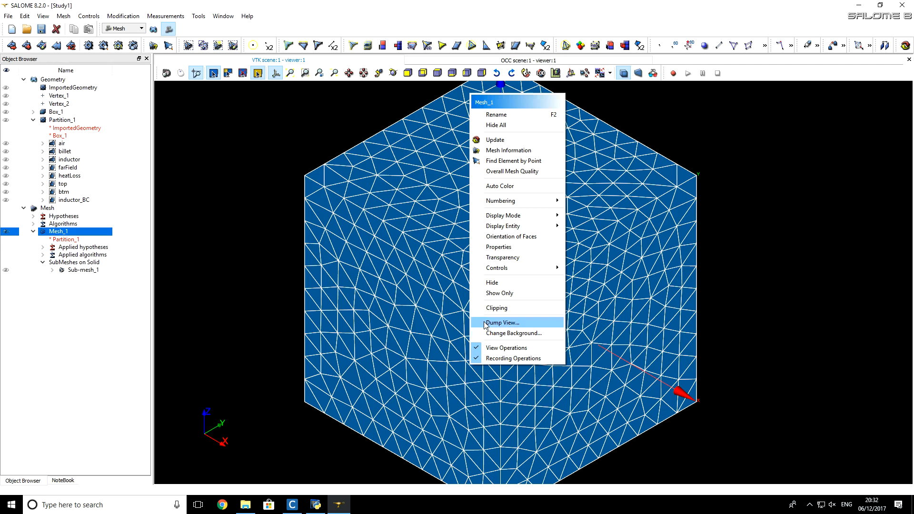
{"action": "left_click", "coordinate": [497, 307]}
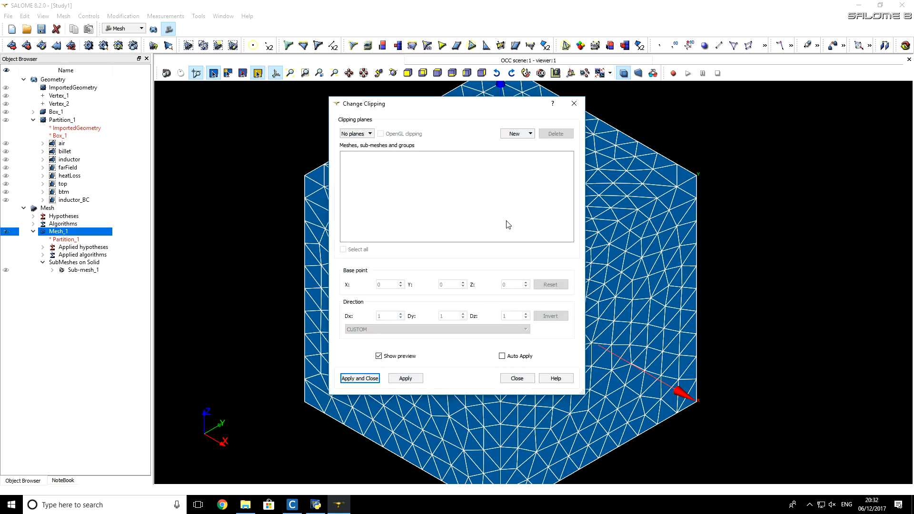
{"action": "left_click", "coordinate": [516, 133]}
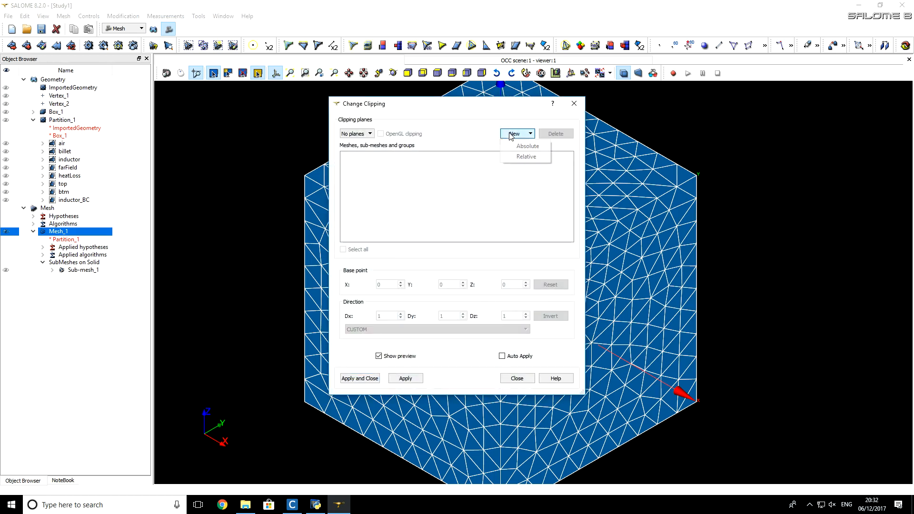
{"action": "left_click", "coordinate": [515, 133]}
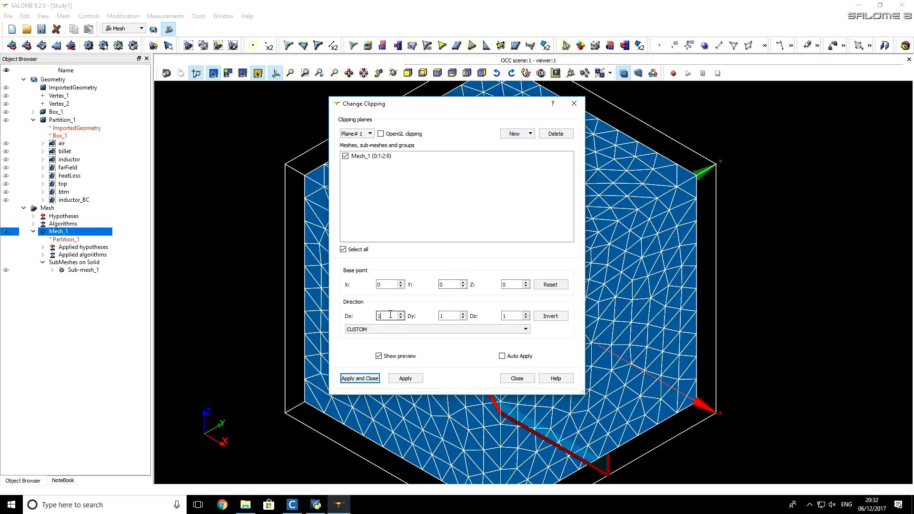
{"action": "left_click", "coordinate": [385, 315]}
{"action": "type", "text": "0"}
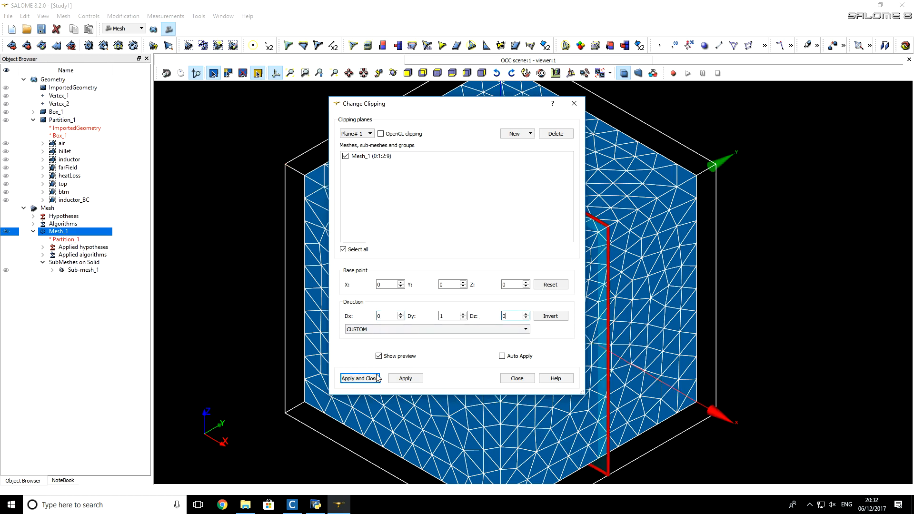
{"action": "left_click", "coordinate": [359, 378]}
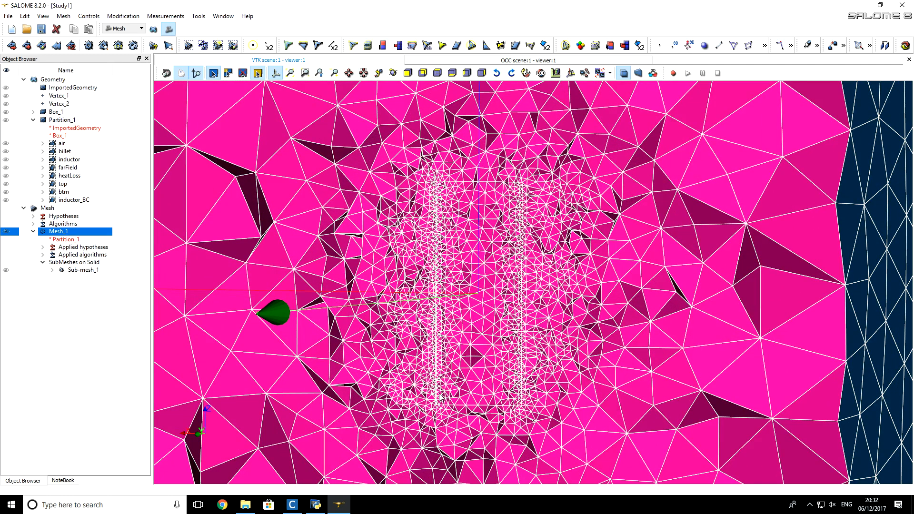
{"action": "mouse_move", "coordinate": [423, 379]}
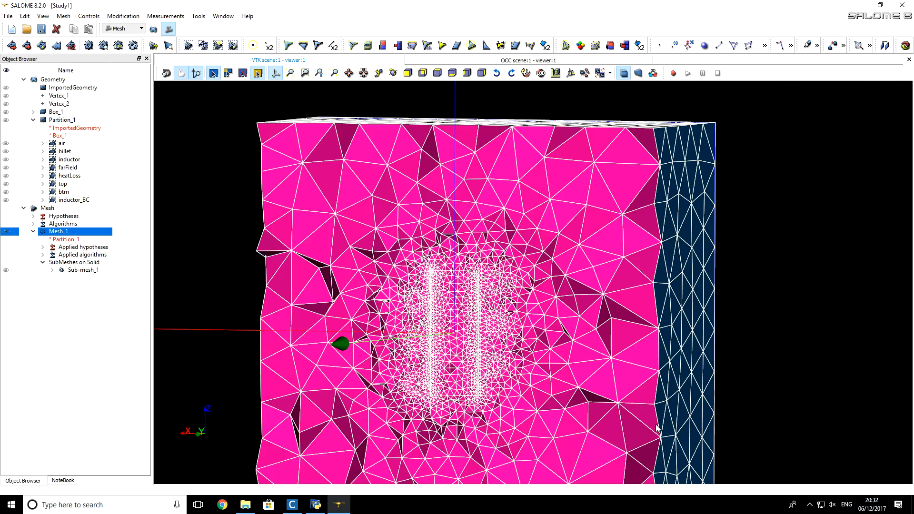
{"action": "mouse_move", "coordinate": [639, 315]}
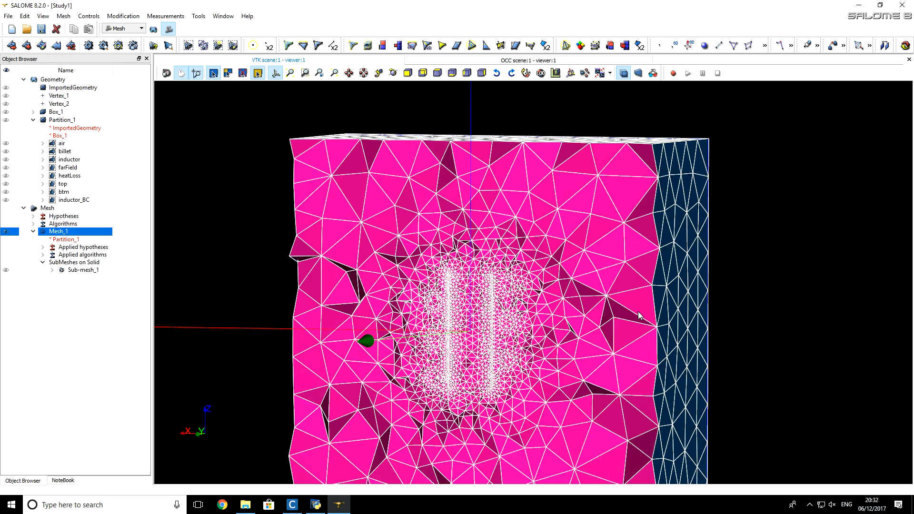
{"action": "mouse_move", "coordinate": [271, 319]}
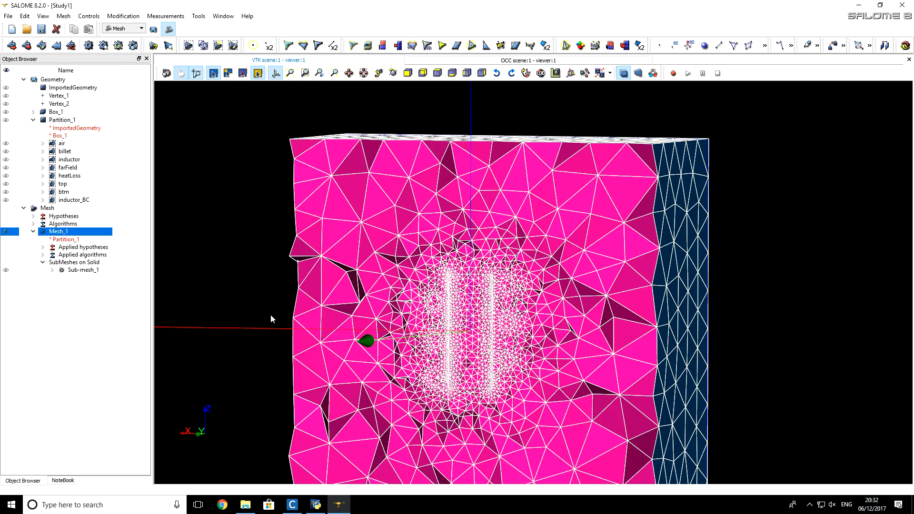
{"action": "mouse_move", "coordinate": [188, 308]}
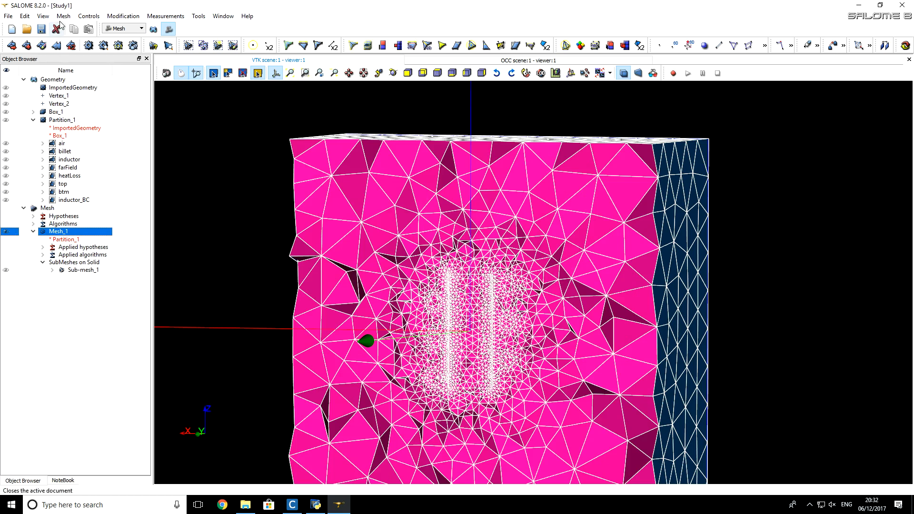
Step: Create Mesh_1 face groups btm, top, heatLoss, farField and volume groups inductor, billet, air from geometry
{"action": "left_click", "coordinate": [63, 16]}
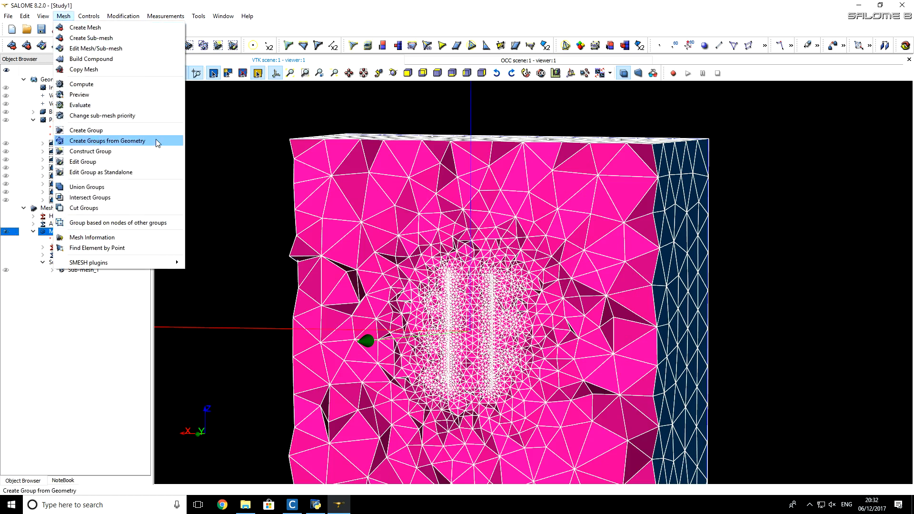
{"action": "left_click", "coordinate": [108, 141]}
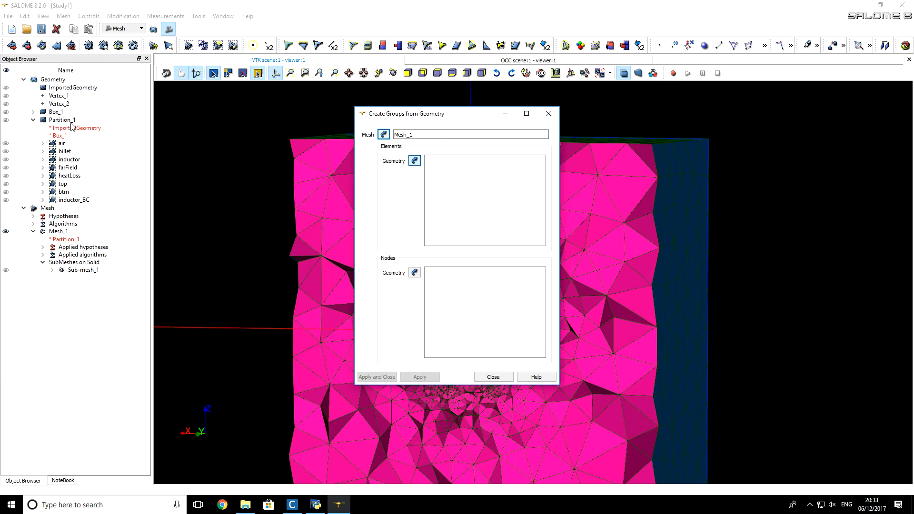
{"action": "mouse_move", "coordinate": [61, 144]}
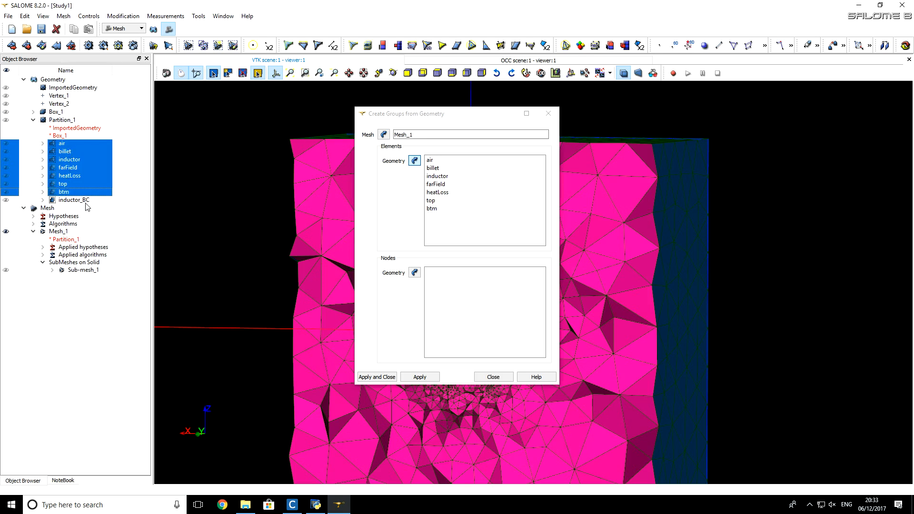
{"action": "mouse_move", "coordinate": [73, 200]}
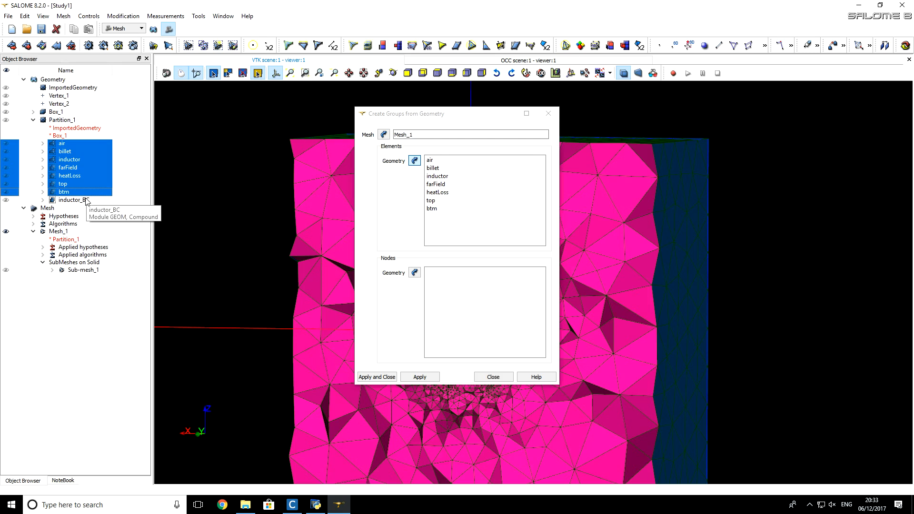
{"action": "mouse_move", "coordinate": [287, 291]}
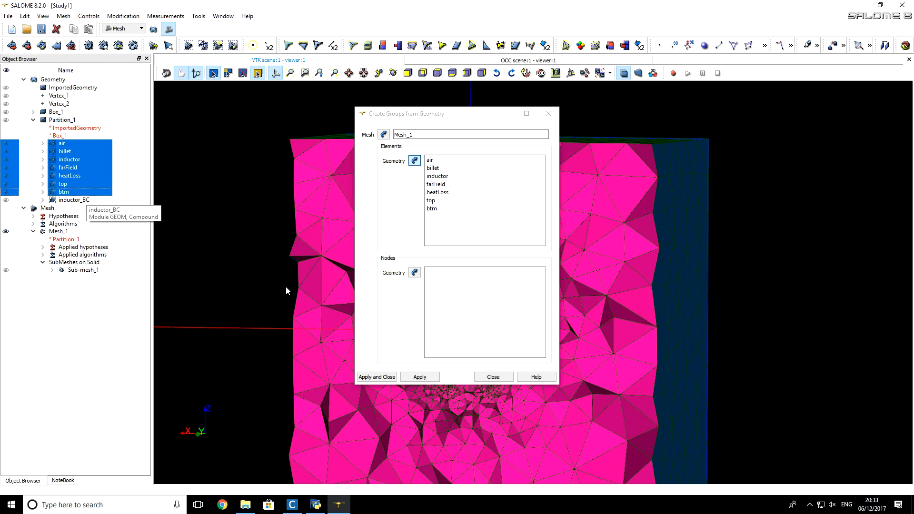
{"action": "left_click", "coordinate": [377, 377]}
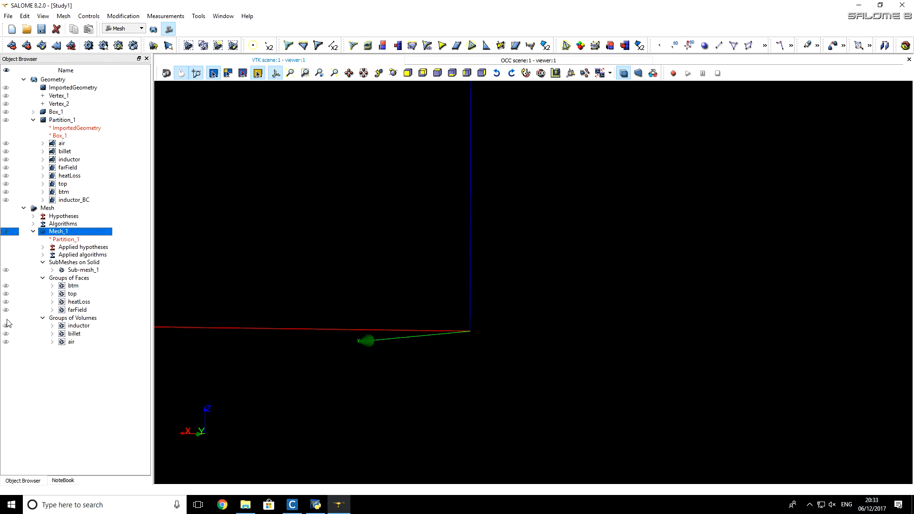
Step: Show the inductor and billet volume groups as meshed shapes in the viewer
{"action": "left_click", "coordinate": [75, 334]}
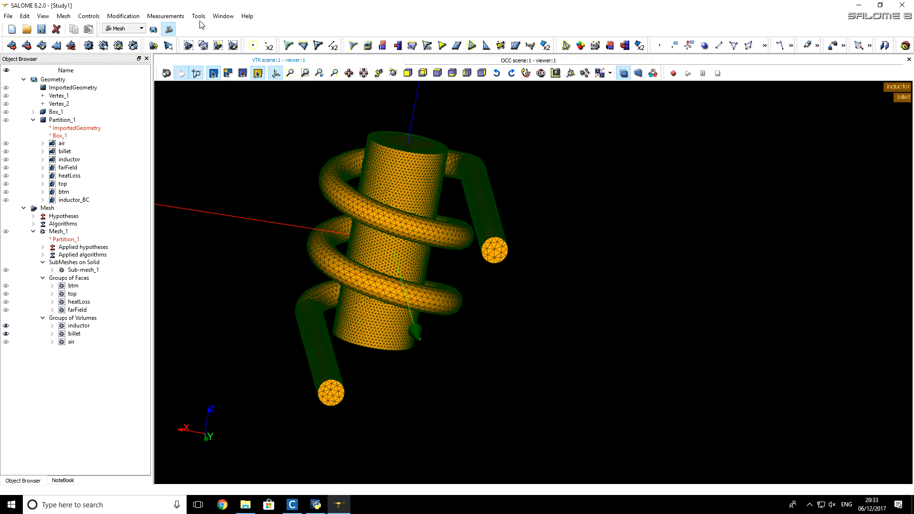
Step: Run the Mesh to CENOS plugin and dismiss the 'no mesh chosen' error
{"action": "left_click", "coordinate": [198, 16]}
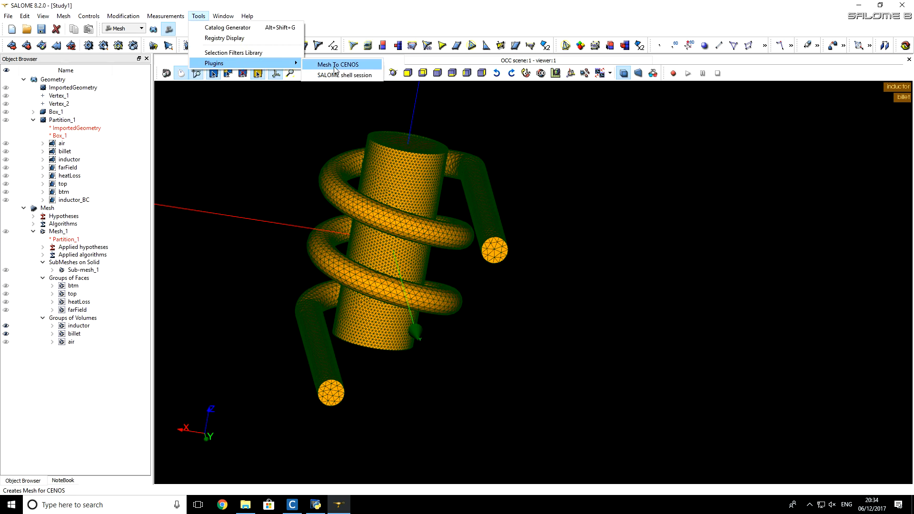
{"action": "left_click", "coordinate": [341, 64]}
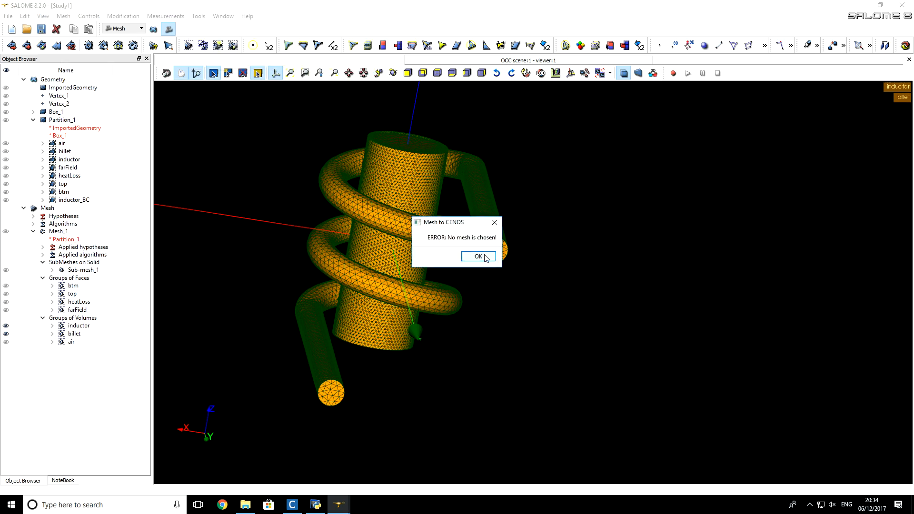
{"action": "mouse_move", "coordinate": [492, 246]}
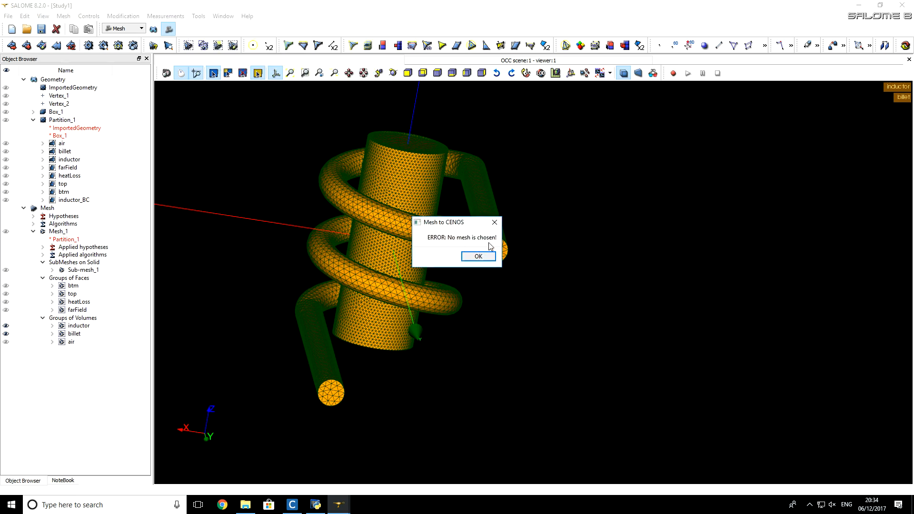
{"action": "left_click", "coordinate": [477, 256]}
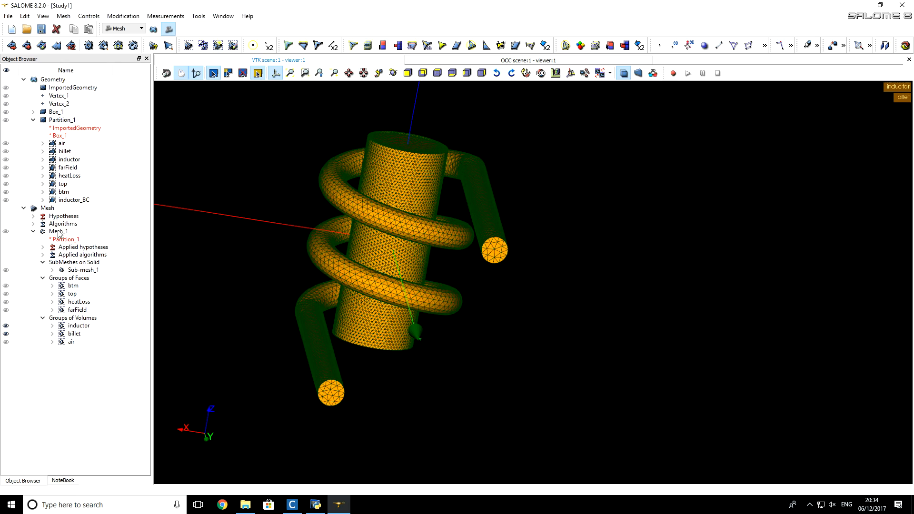
Step: Export Mesh_1 with Mesh to CENOS and acknowledge the successful save message
{"action": "left_click", "coordinate": [198, 16]}
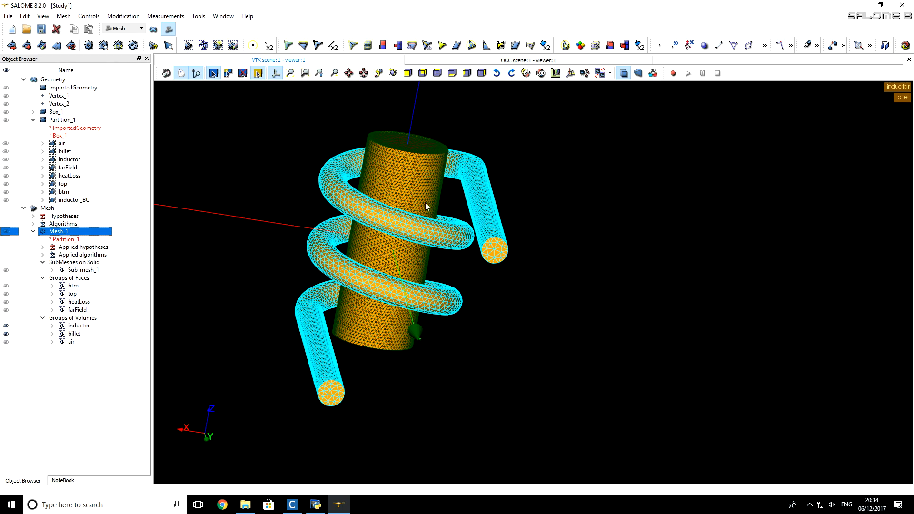
{"action": "mouse_move", "coordinate": [462, 276]}
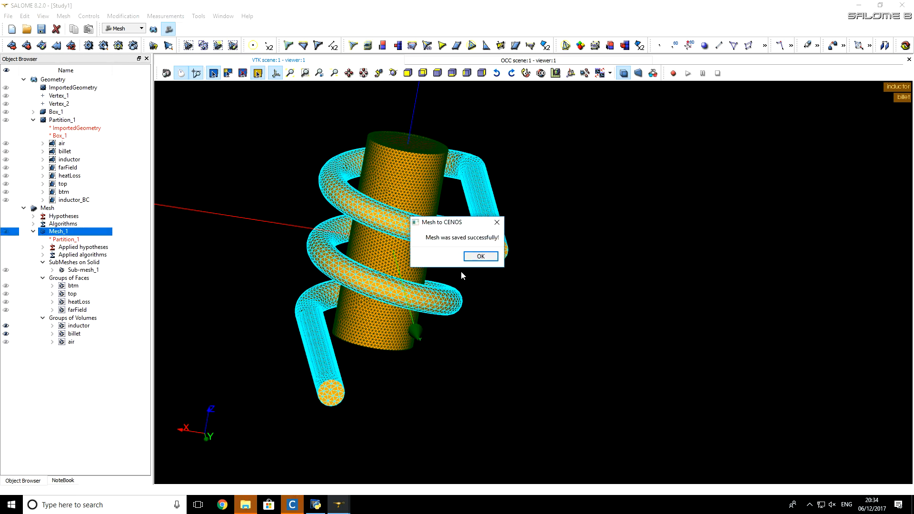
{"action": "left_click", "coordinate": [480, 257]}
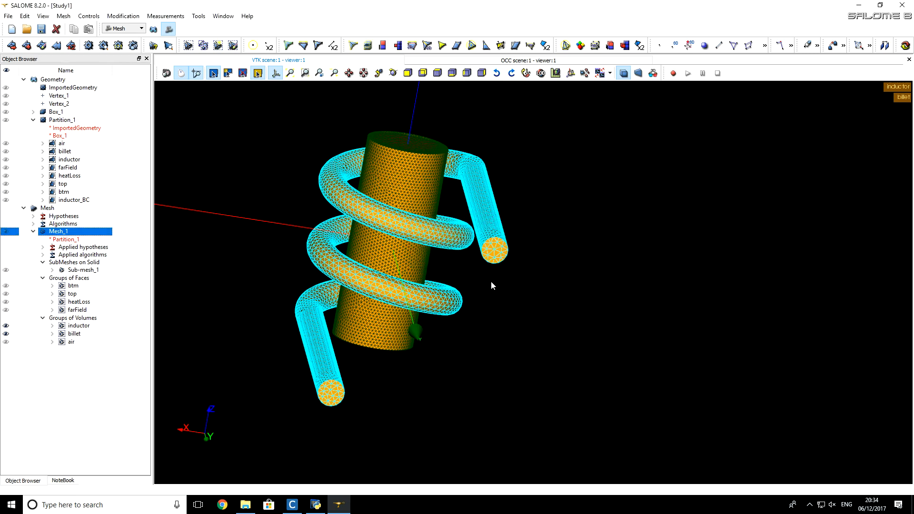